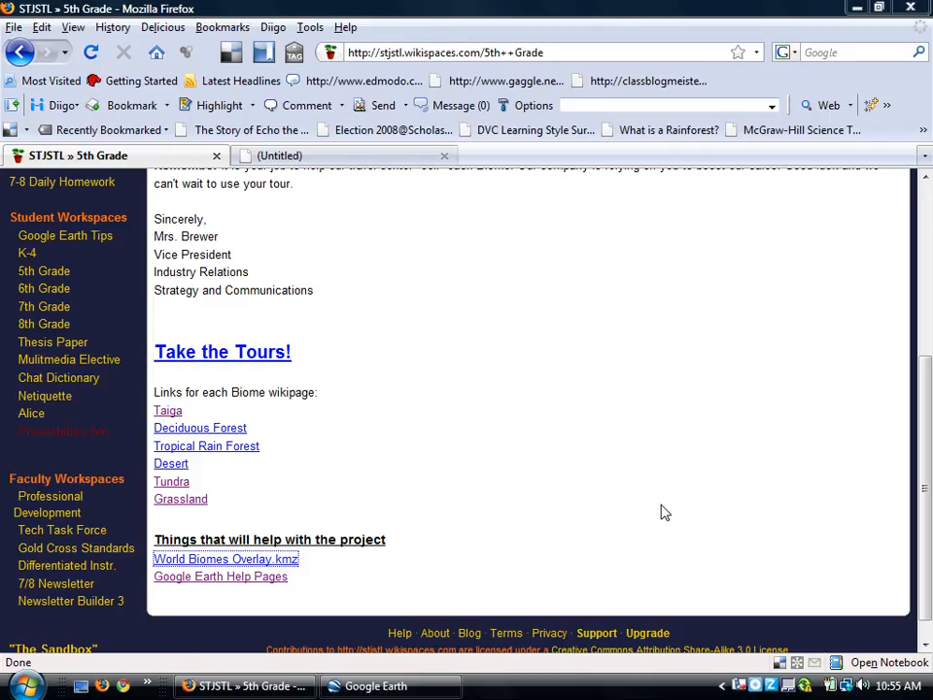
mouse_move(542, 611)
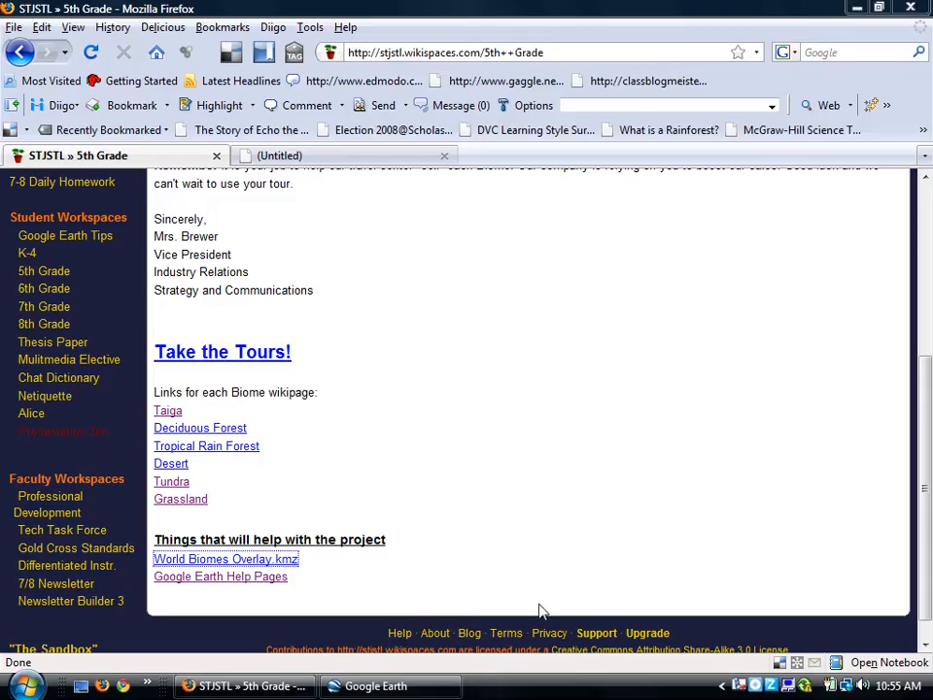
mouse_move(469, 633)
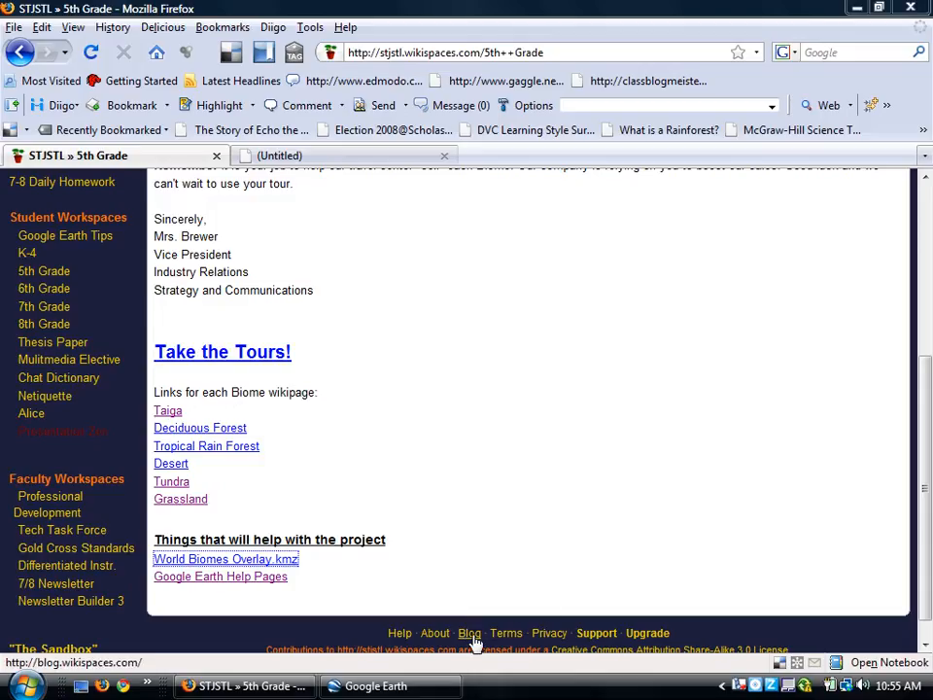
- Bring up Google Earth to check the map of Osage Beach
click(389, 687)
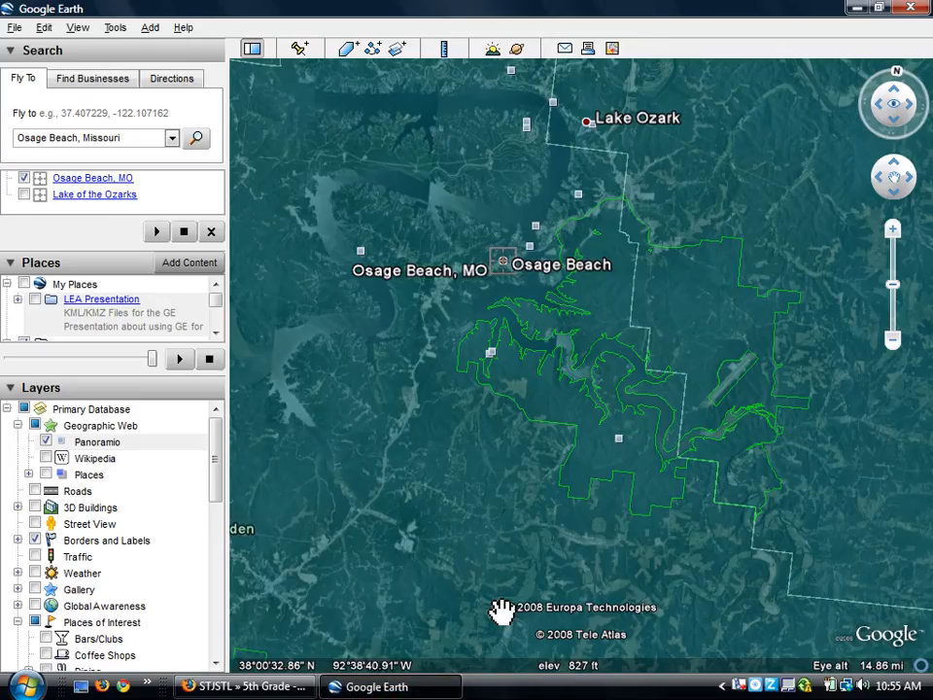
mouse_move(245, 686)
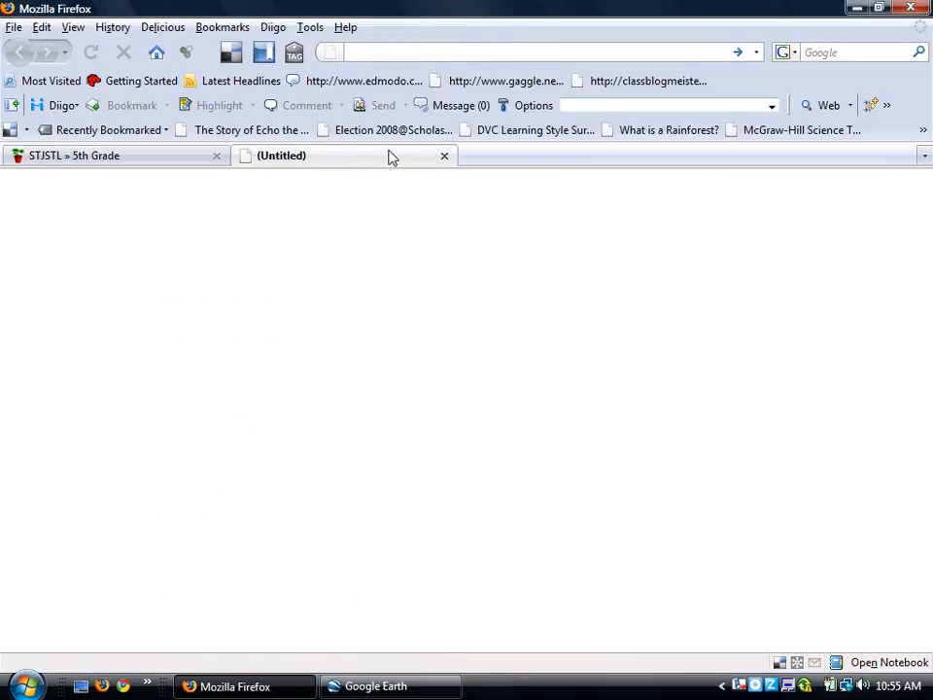
mouse_move(448, 51)
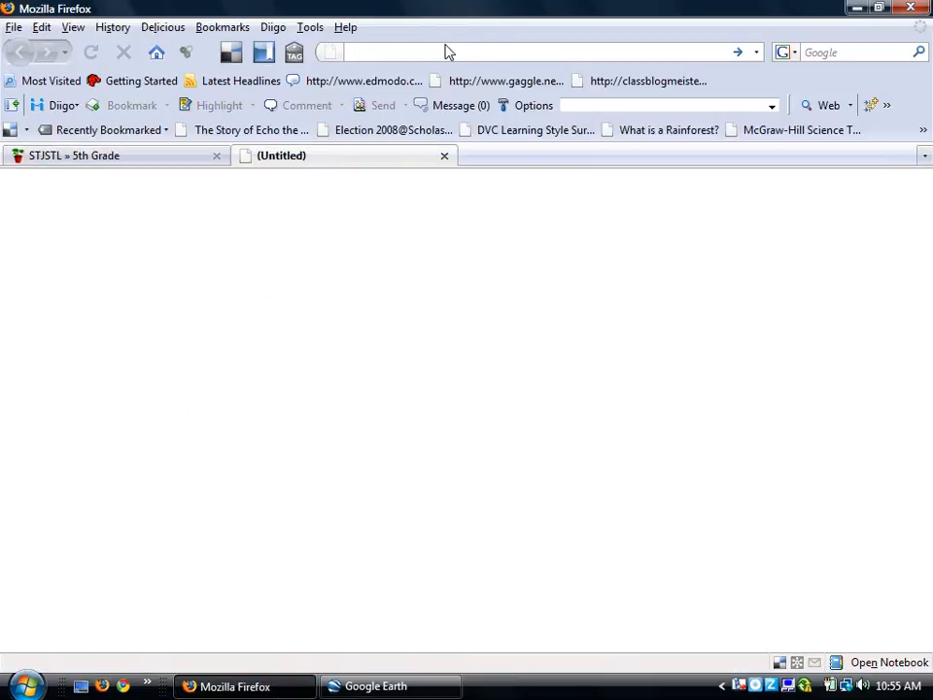
- Go to del.icio.us/stjstl, browse the Technology bundle, and list the three HTML-tagged bookmarks
click(444, 52)
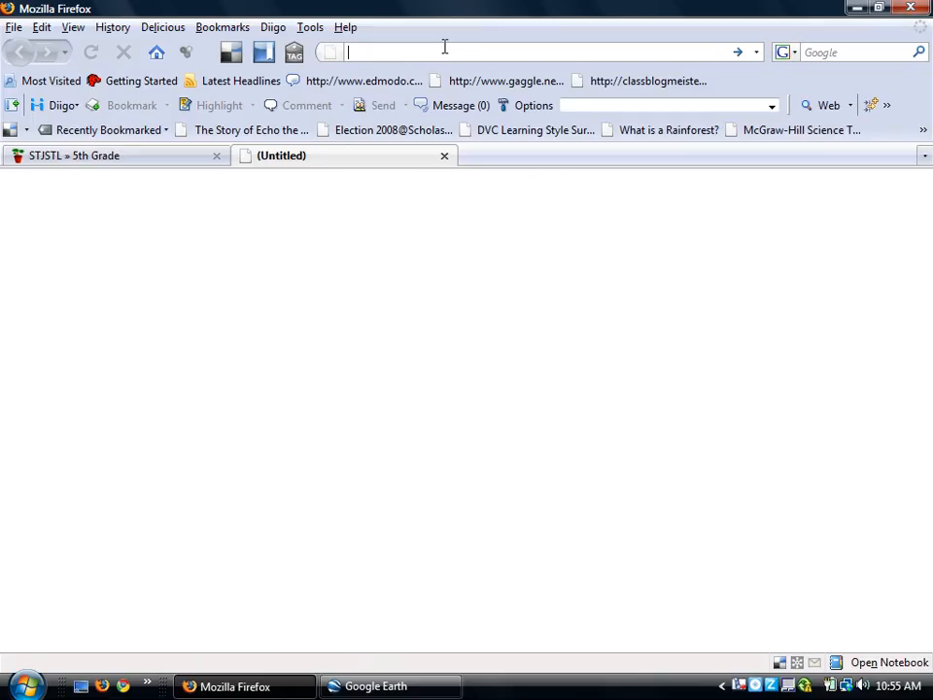
text(http://del.icio.us/stjstl)
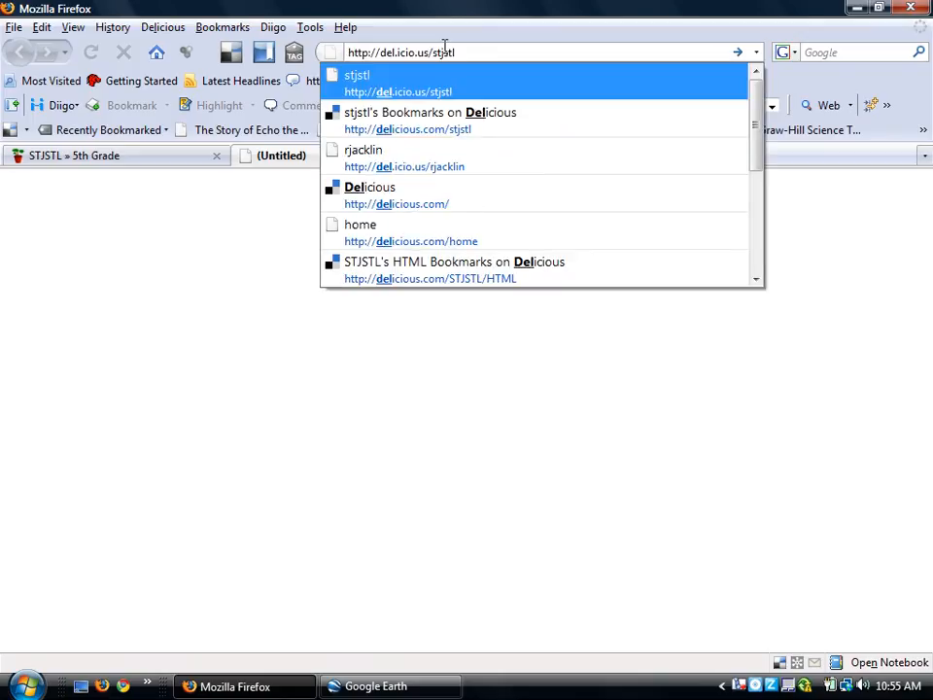
click(430, 120)
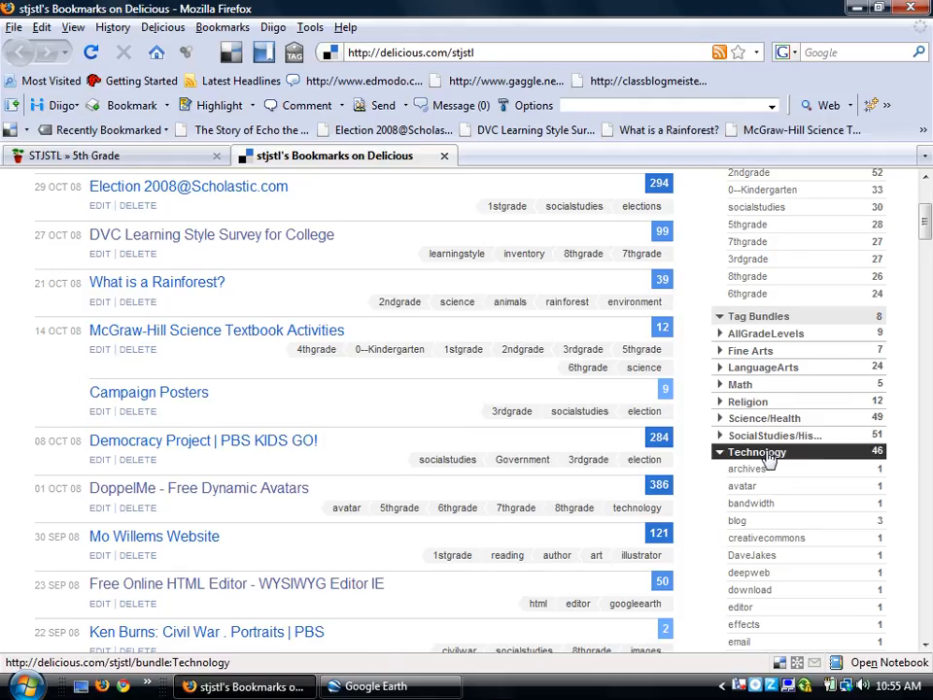
click(758, 452)
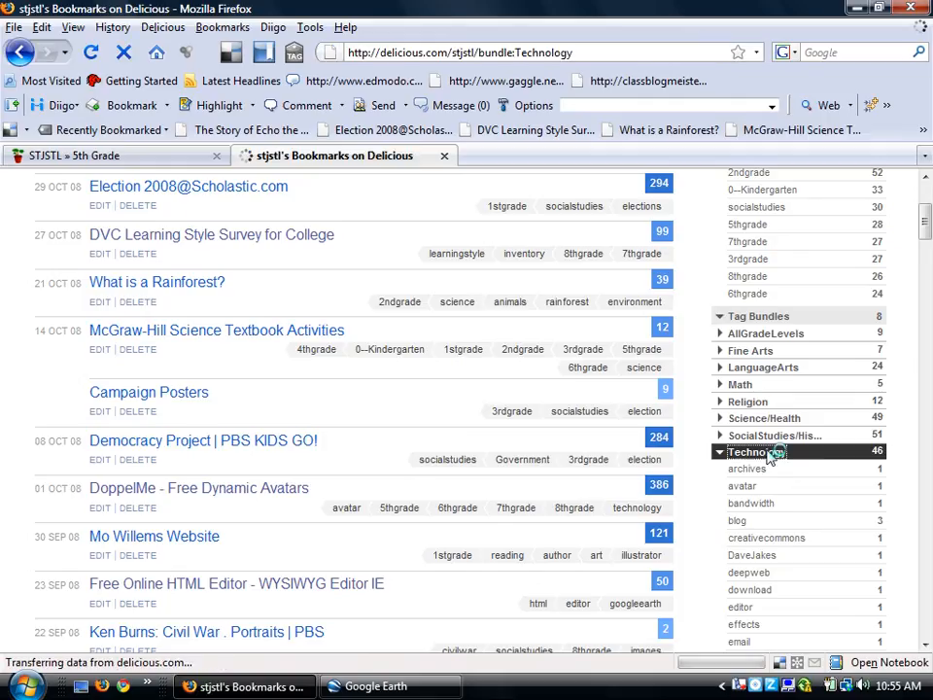
click(756, 451)
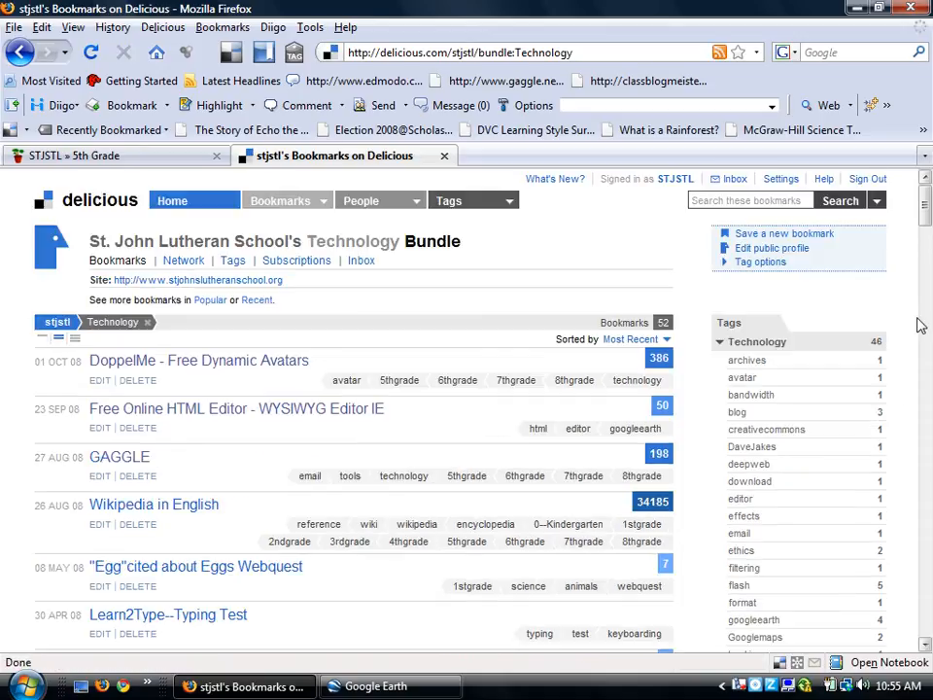
scroll(down, 3)
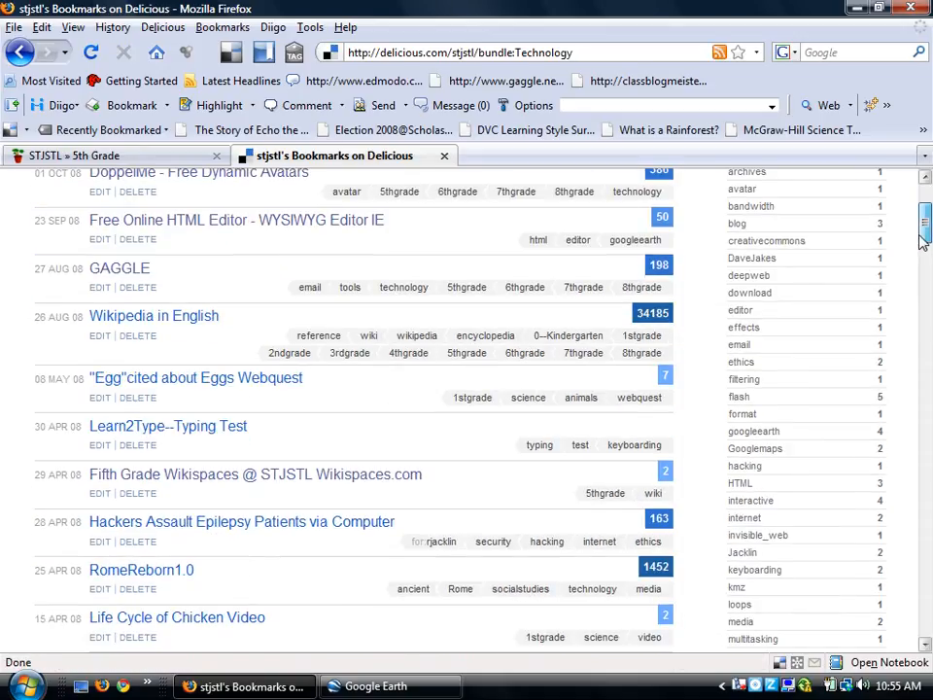
mouse_move(777, 483)
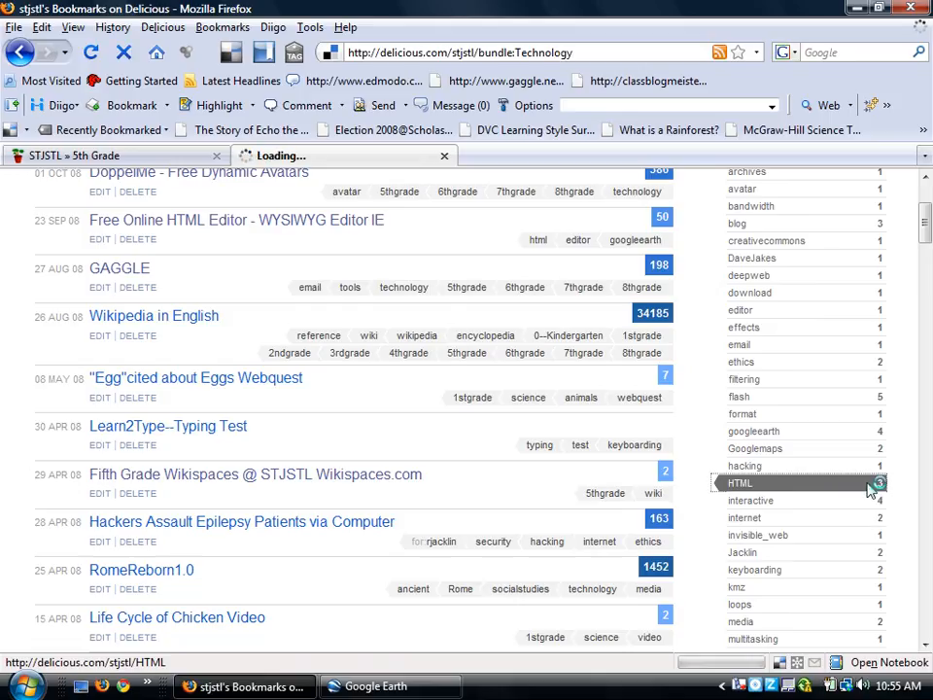
click(741, 483)
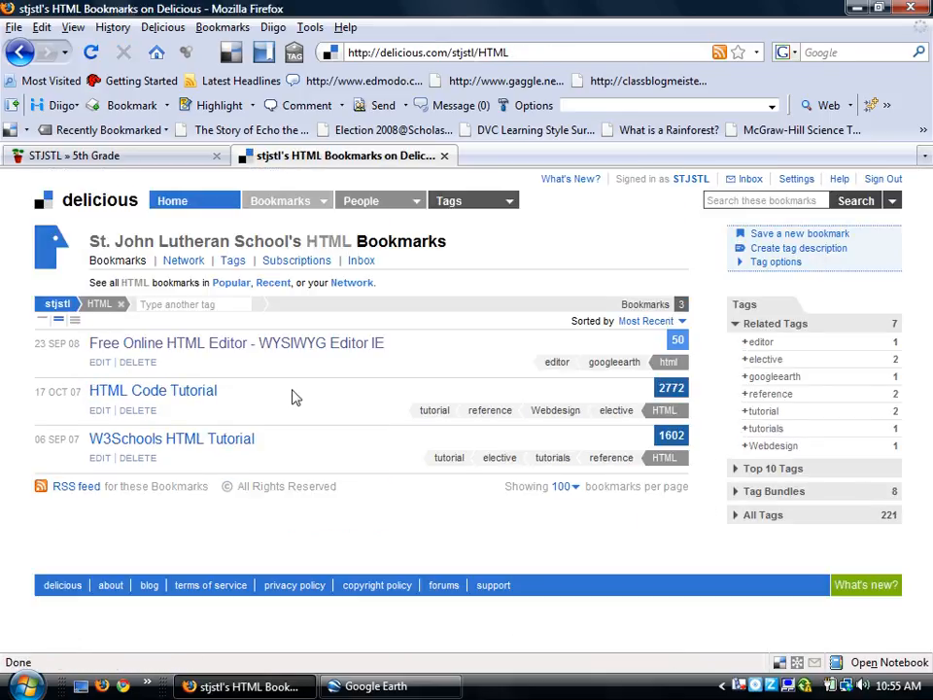
mouse_move(236, 343)
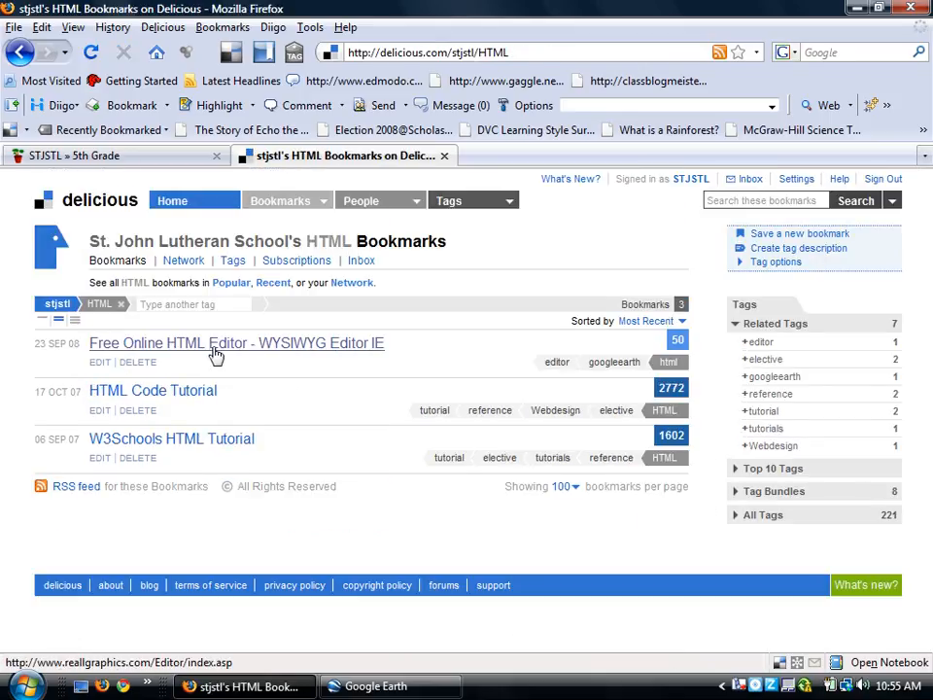
- Open the 'Free Online HTML Editor - WYSIWYG Editor IE' bookmark and focus its blank editing area
click(236, 343)
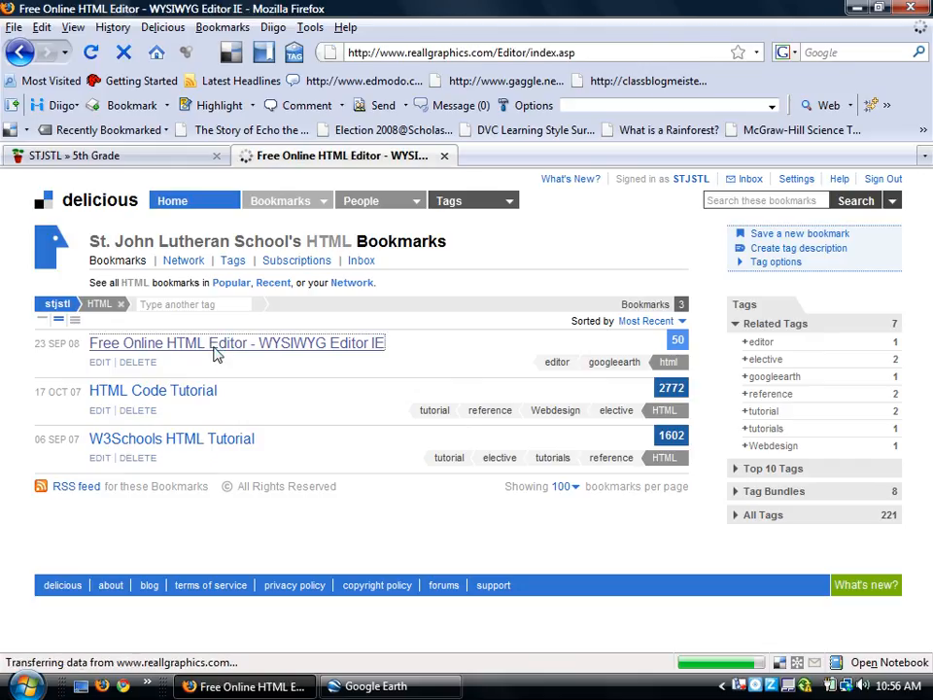
click(236, 343)
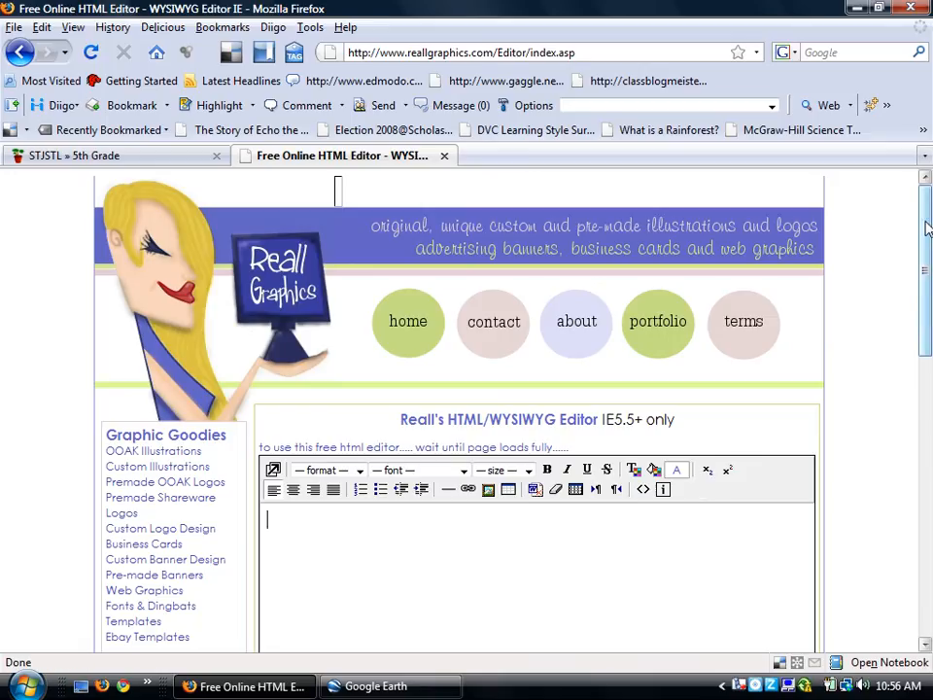
scroll(down, 3)
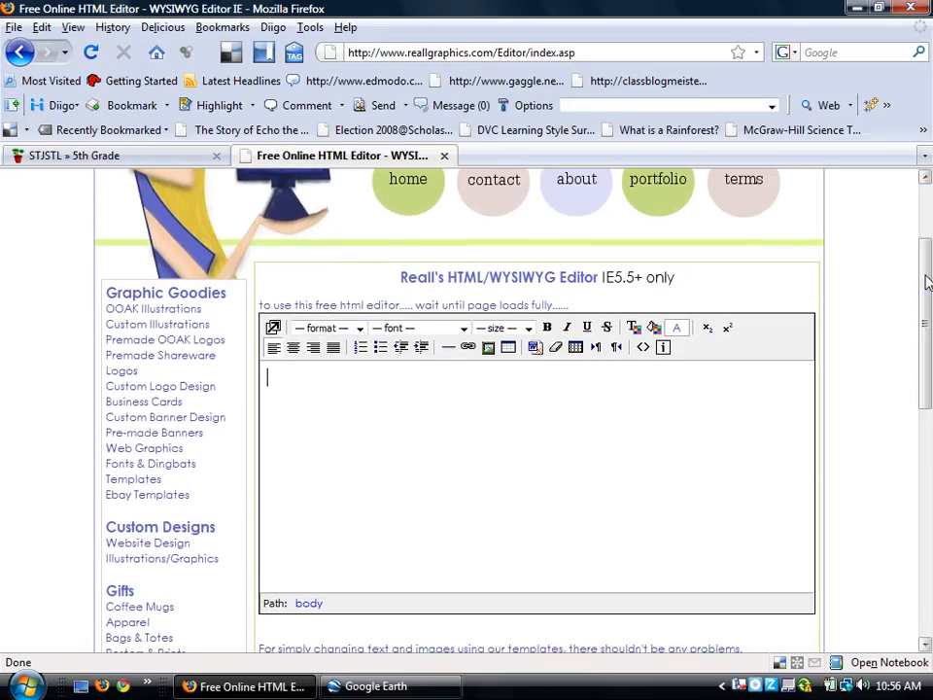
click(374, 686)
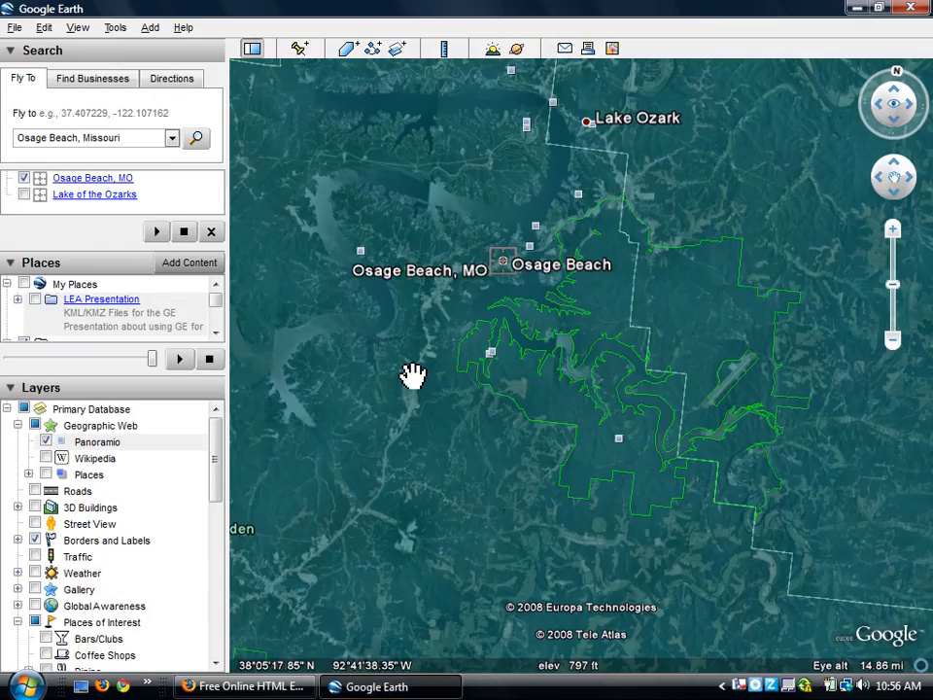
- Add a new placemark pinned just east of Osage Beach
drag(413, 377, 476, 454)
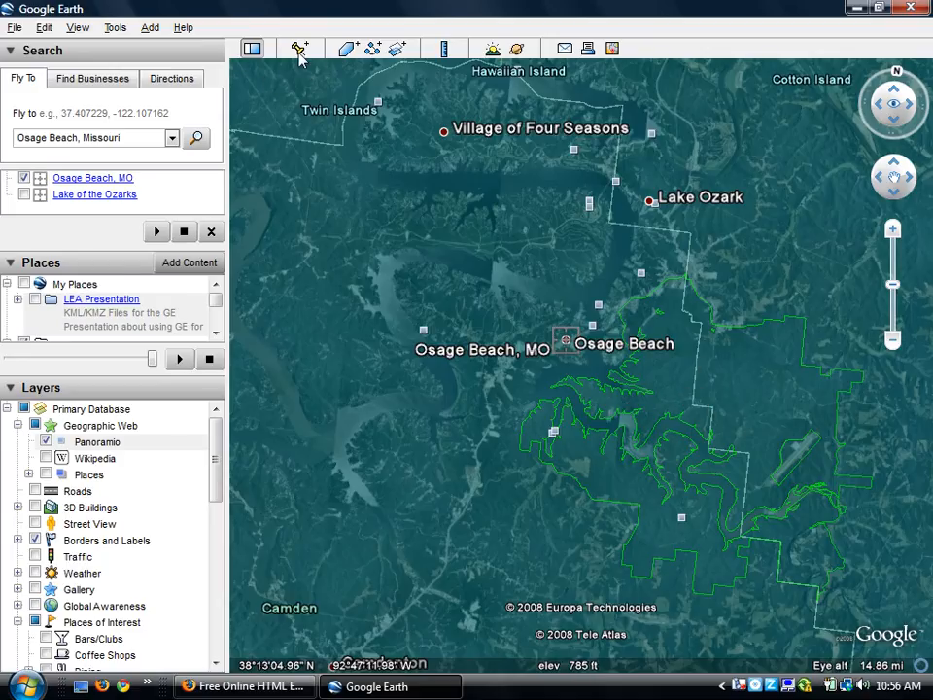
click(299, 49)
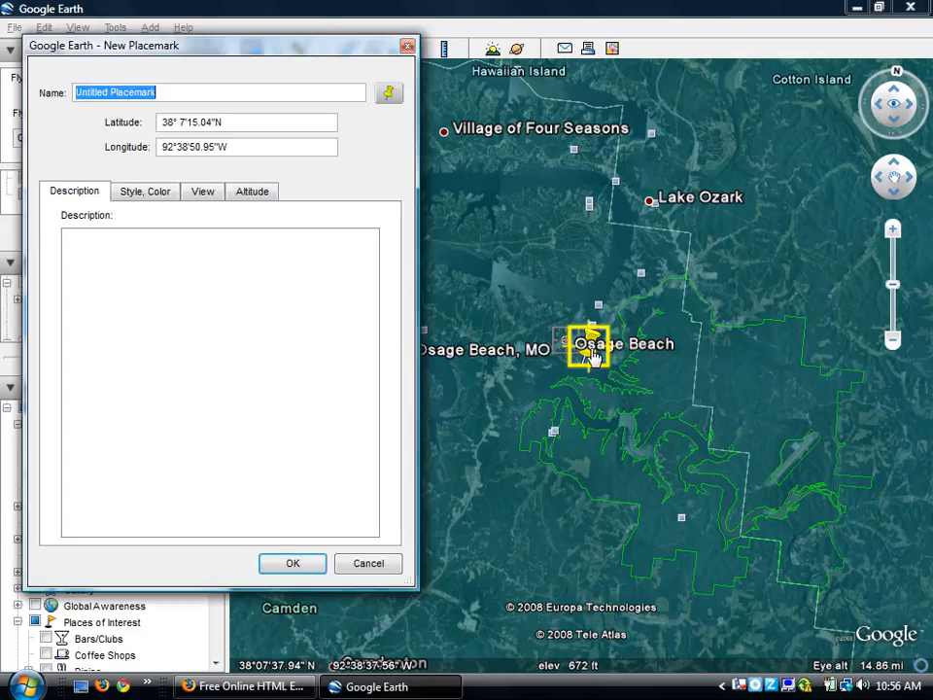
drag(590, 350, 690, 350)
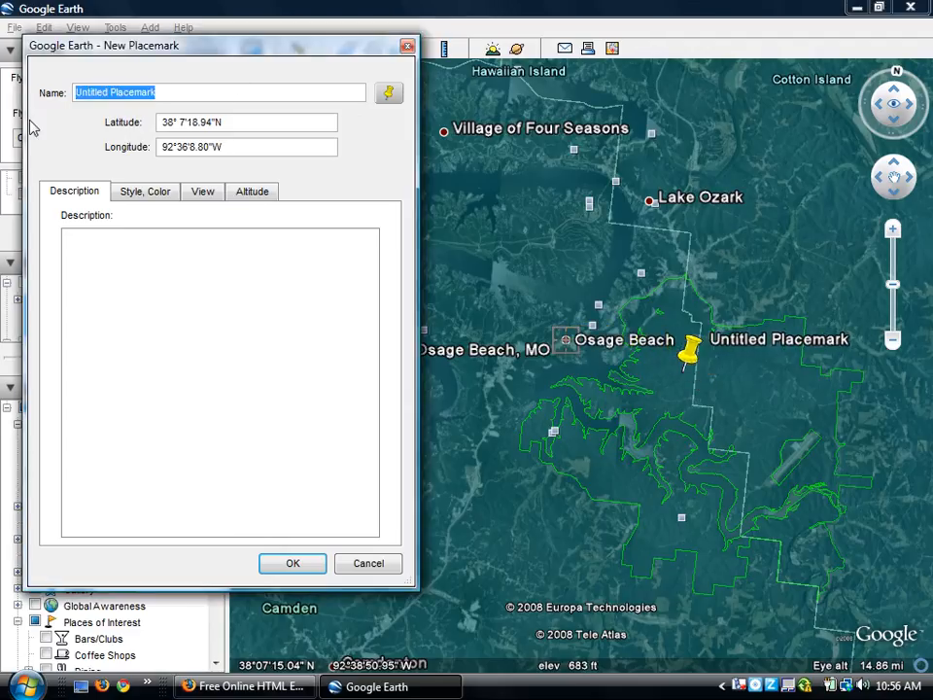
- Name the placemark 'Lake of the Ozarks--Deciduous Forest' and start its description
text(Lake of)
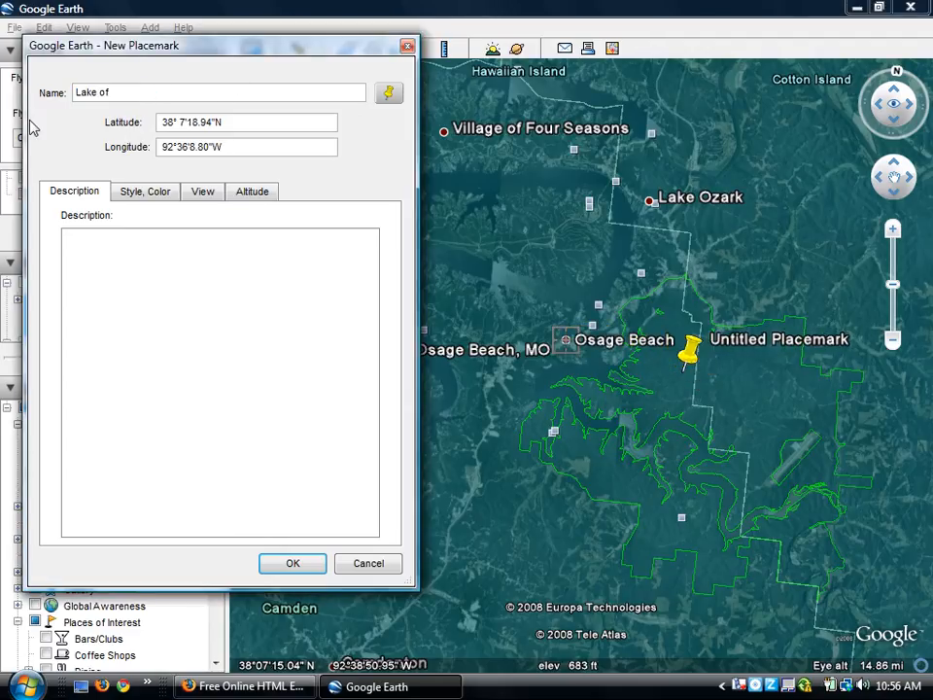
text(the O)
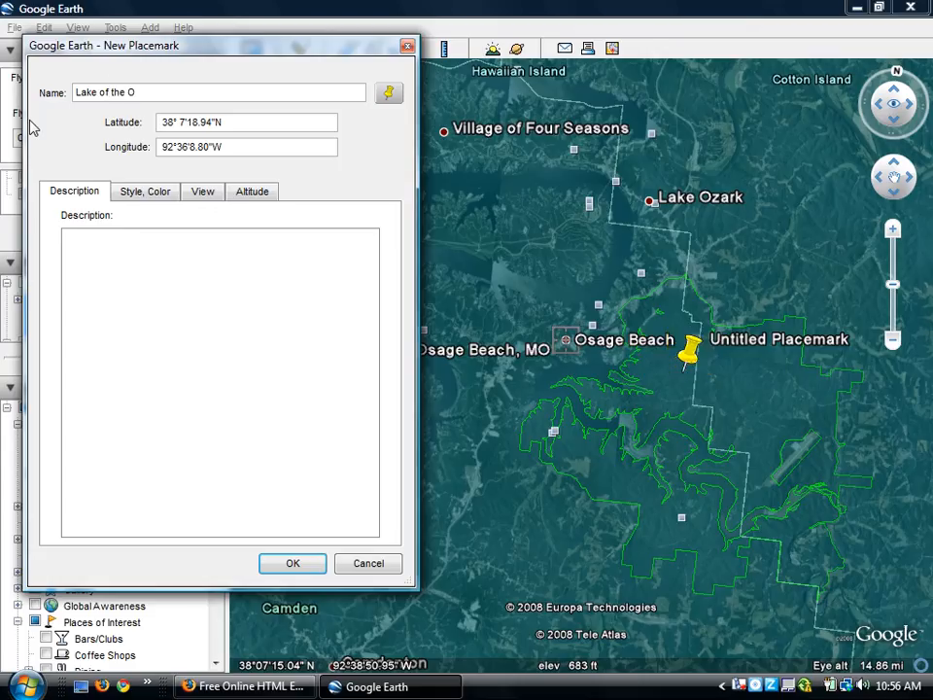
text(zarks-)
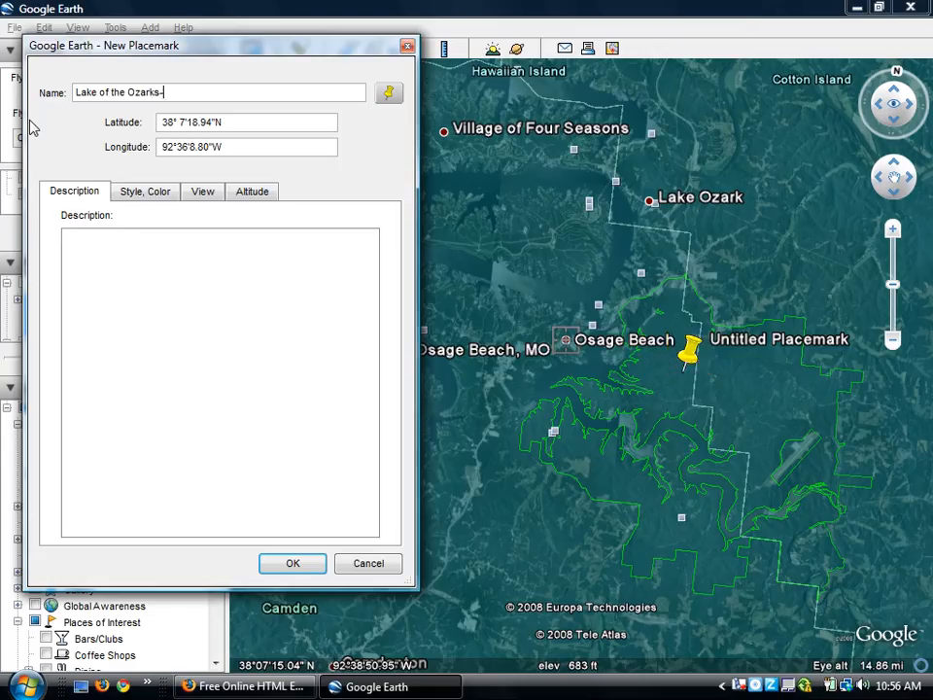
text(-Deciduous Fore)
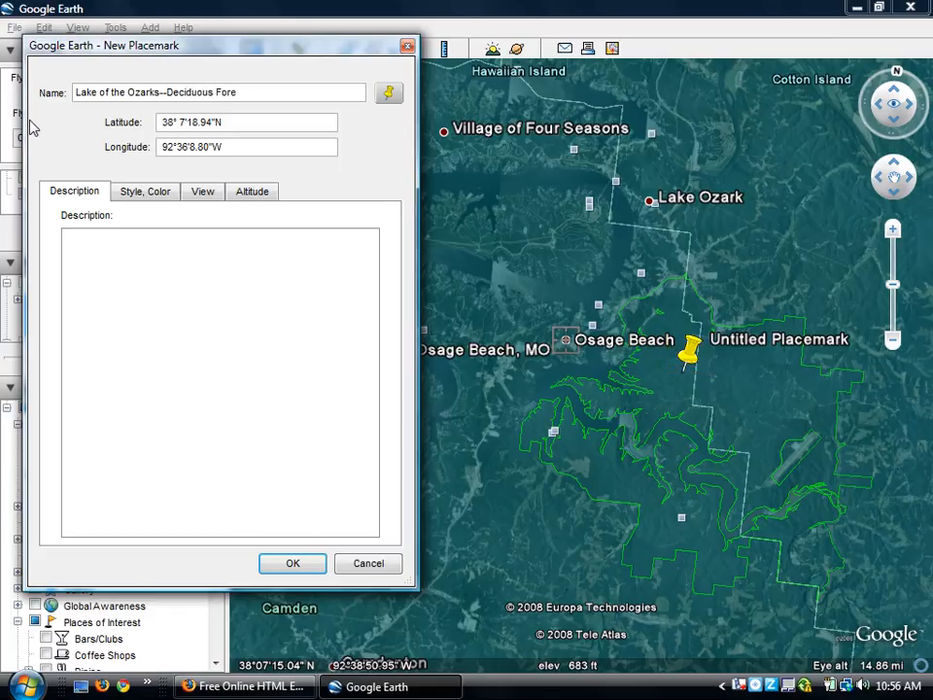
text(st)
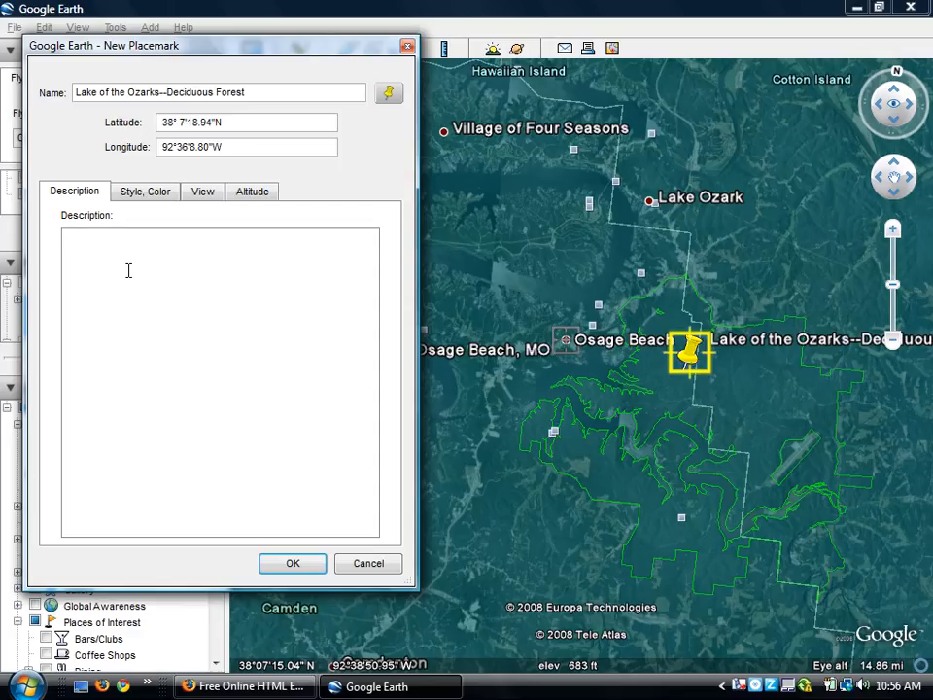
mouse_move(155, 329)
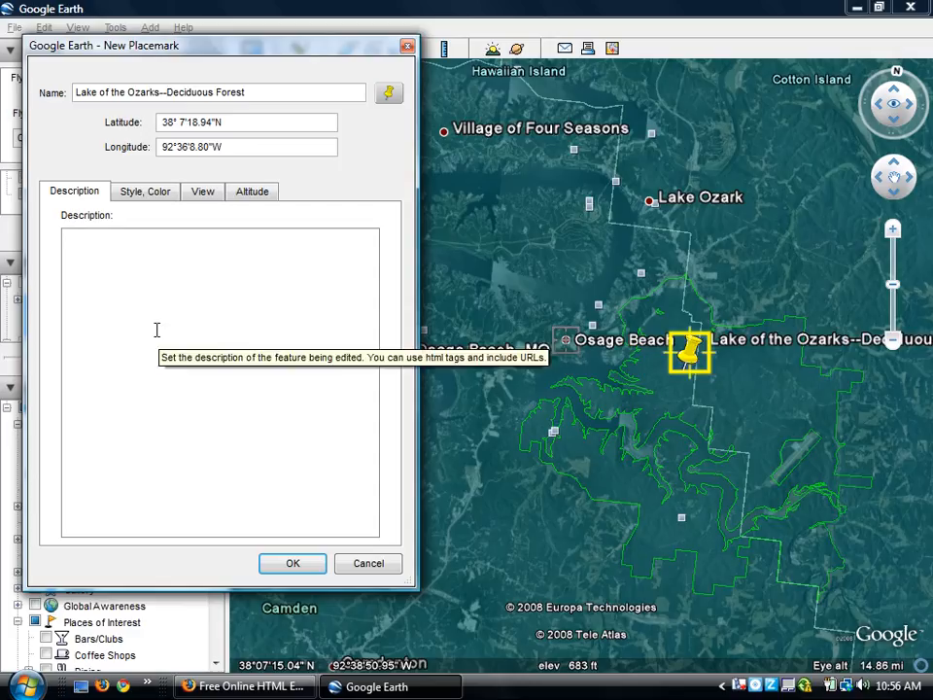
click(244, 687)
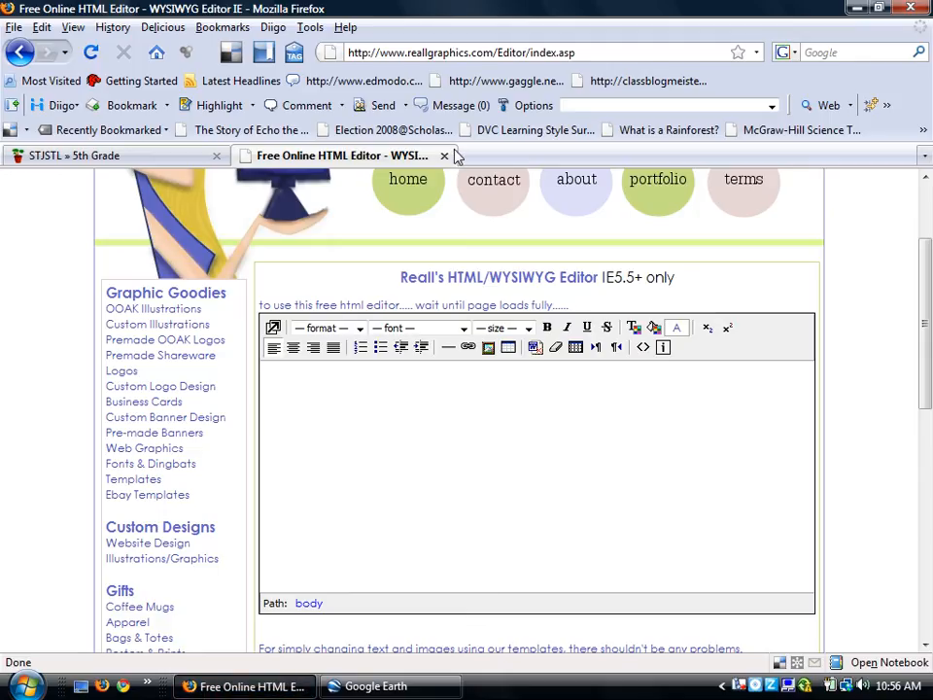
mouse_move(498, 157)
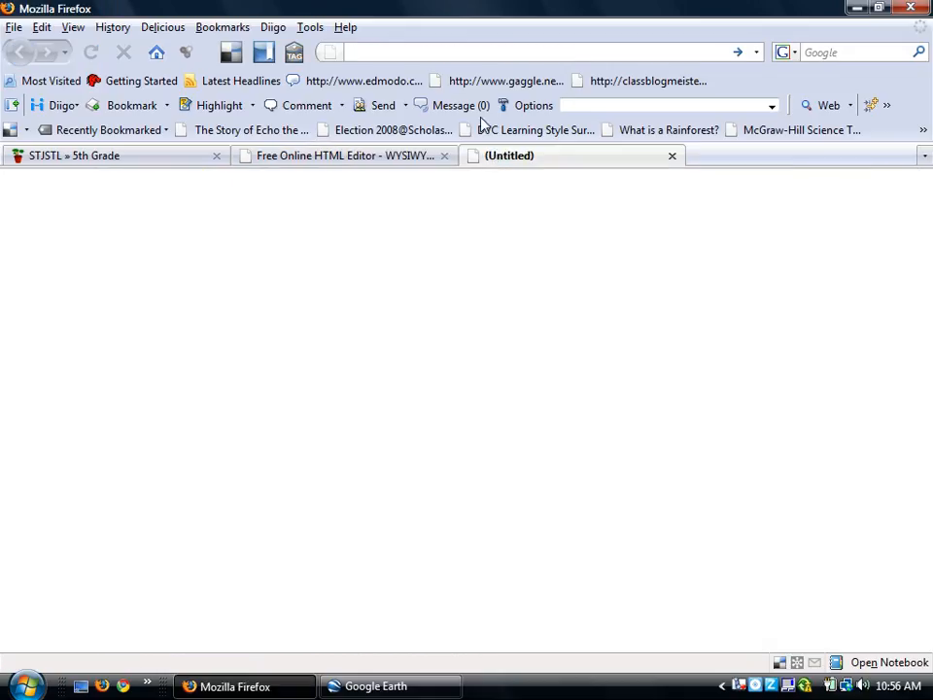
text(www.flickr.com/)
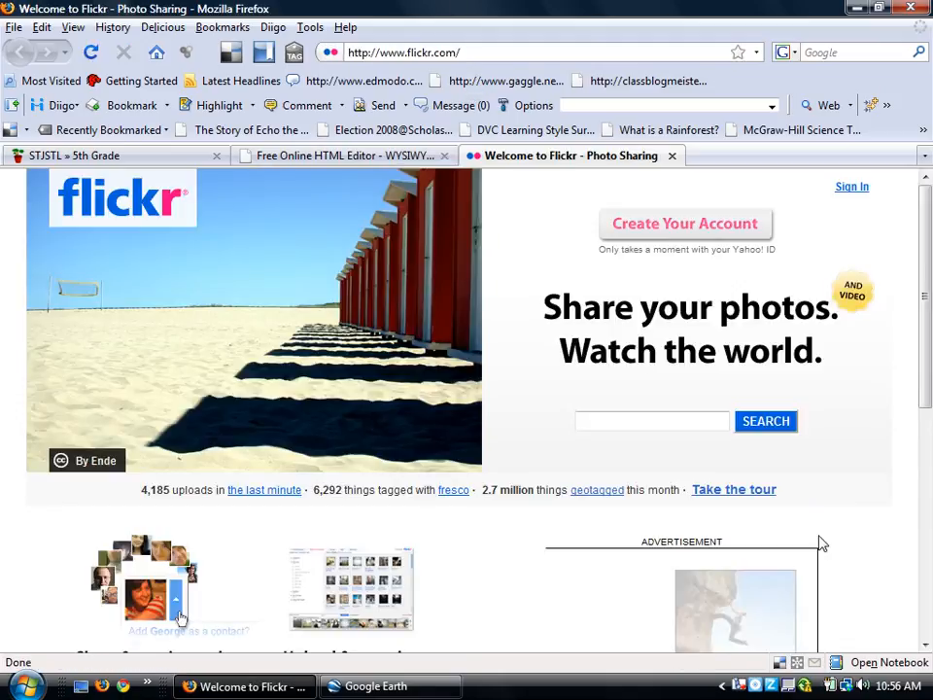
click(651, 421)
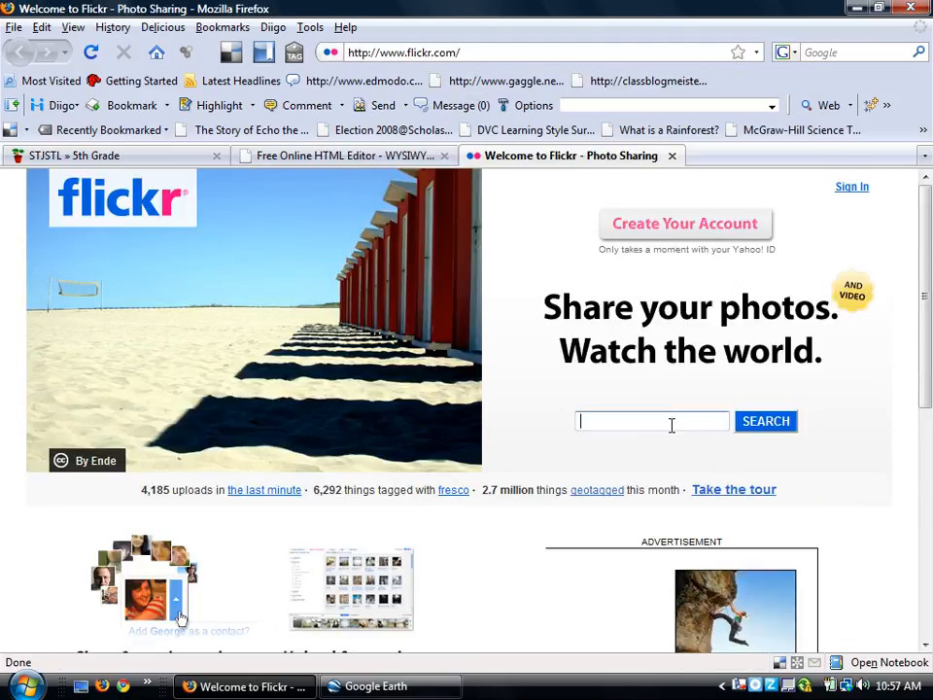
text(Osa)
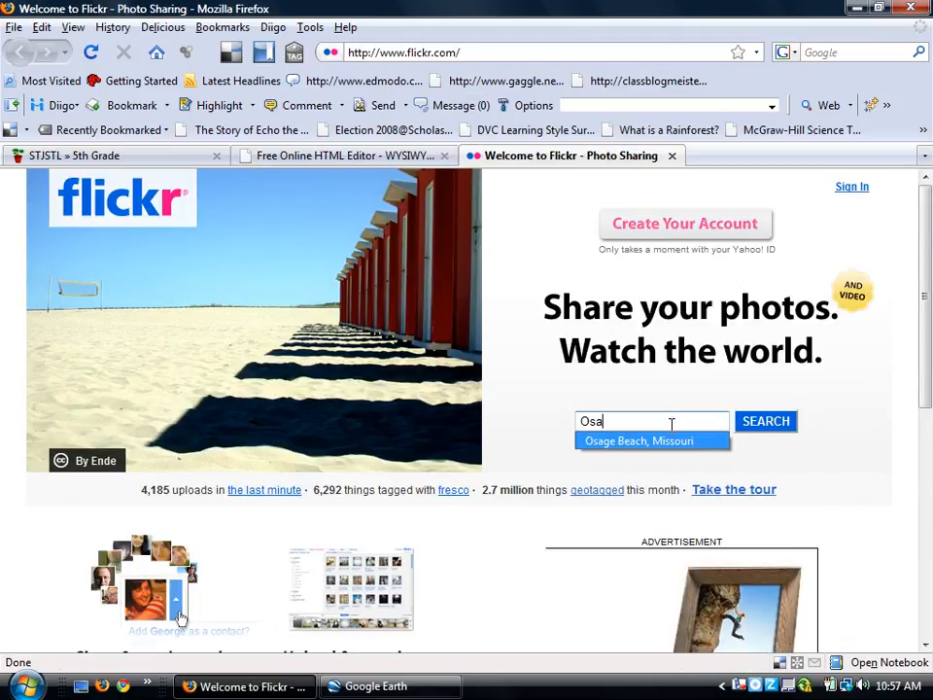
click(639, 440)
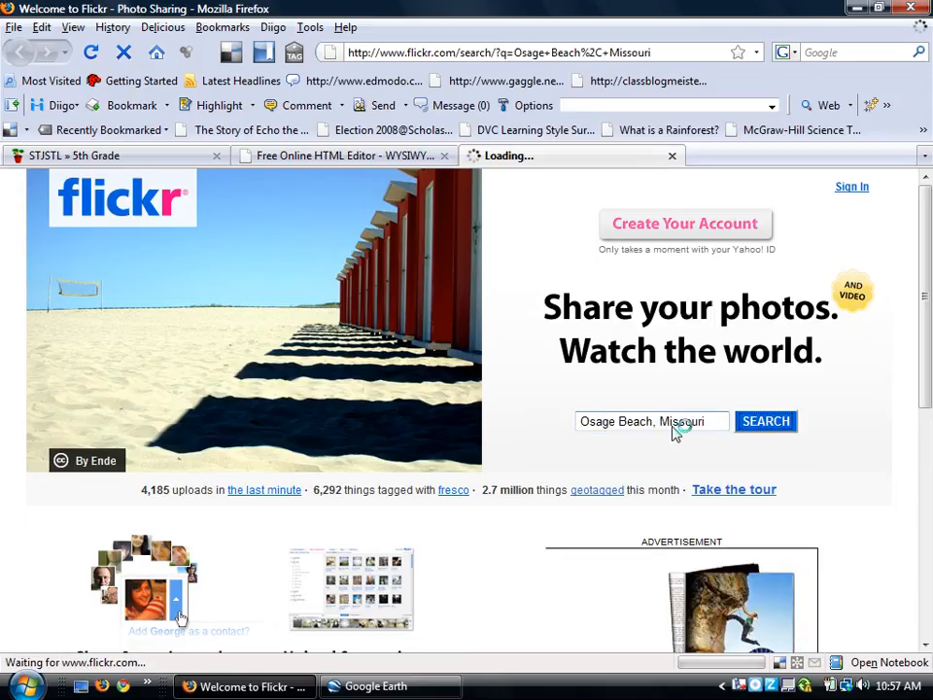
click(766, 421)
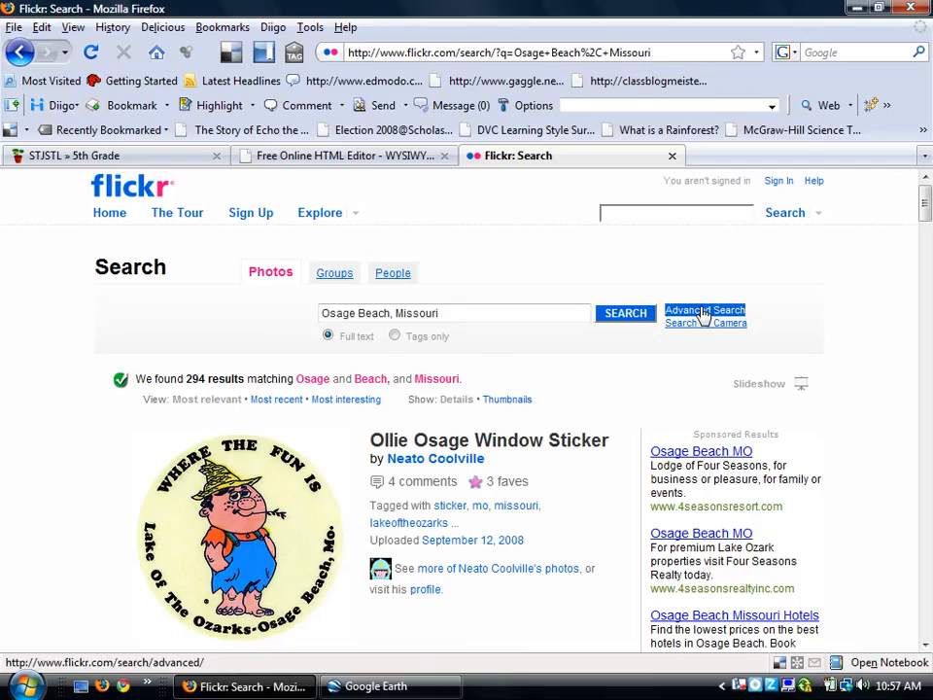
click(687, 309)
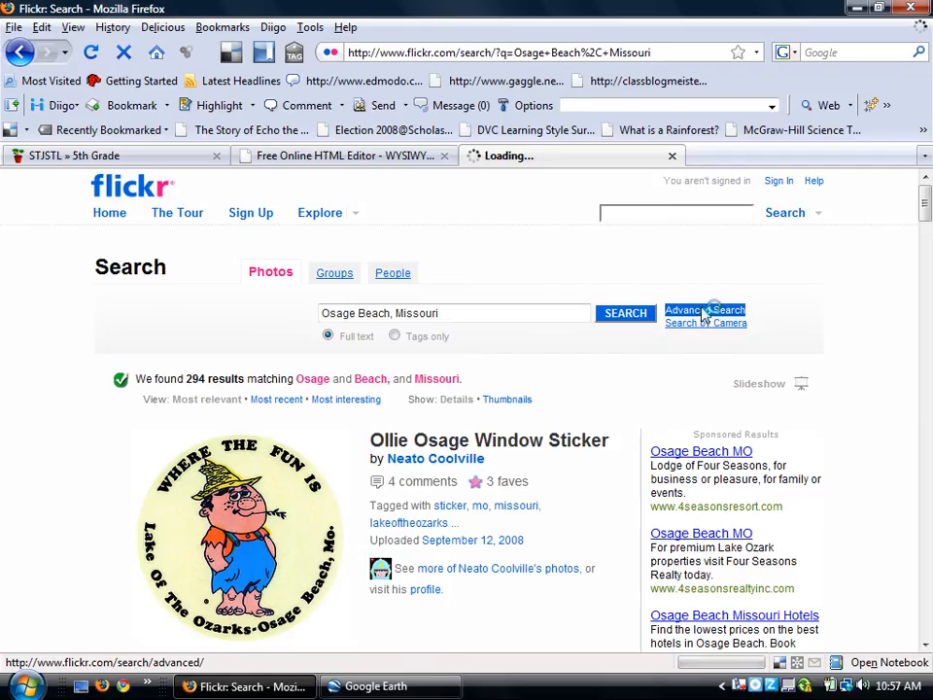
- Tick 'Only search within Creative Commons-licensed content' and rerun the search
click(686, 309)
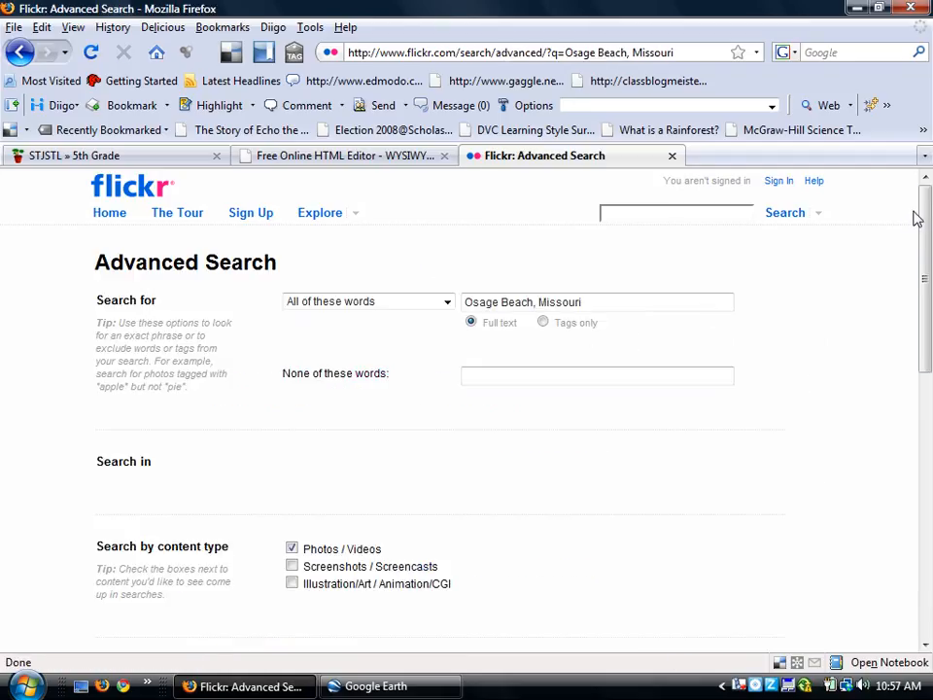
scroll(down, 3)
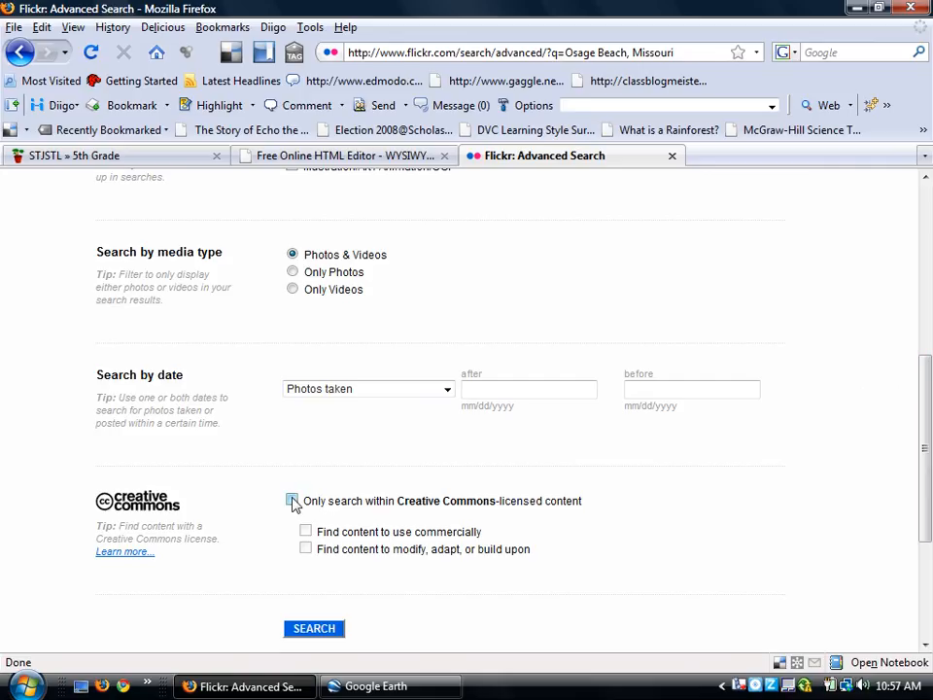
click(293, 499)
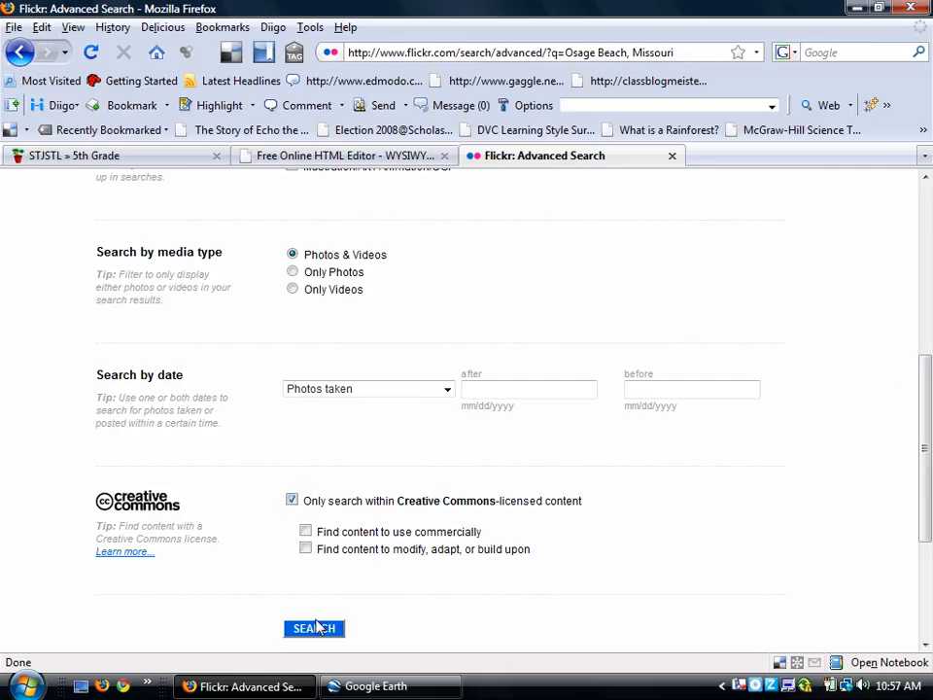
click(314, 628)
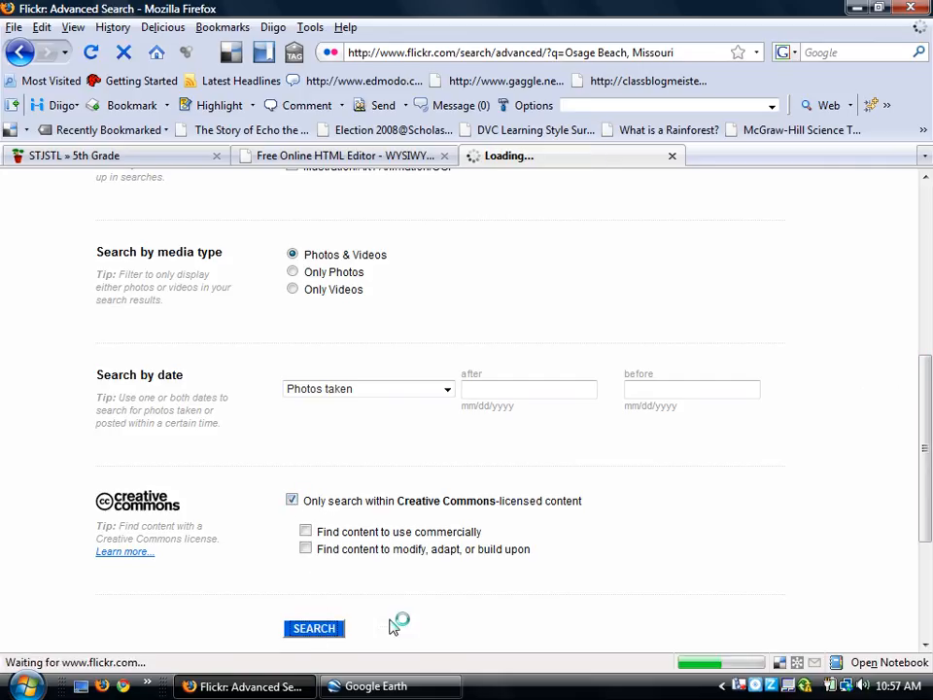
- Open Amazing Brian's IMG_9562.JPG and review its tags and 'Some rights reserved' license
click(314, 628)
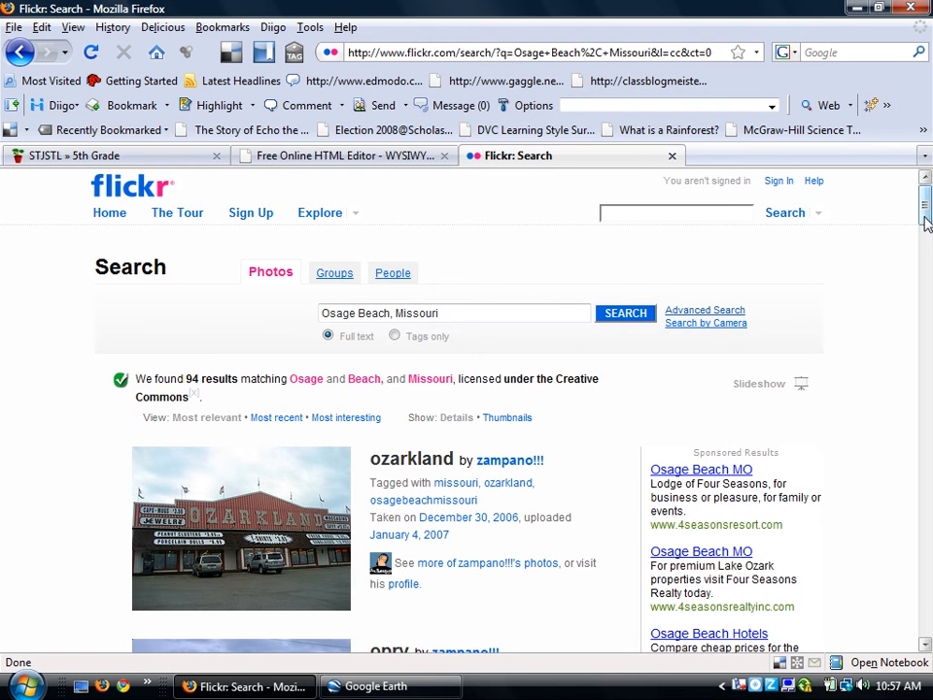
scroll(down, 3)
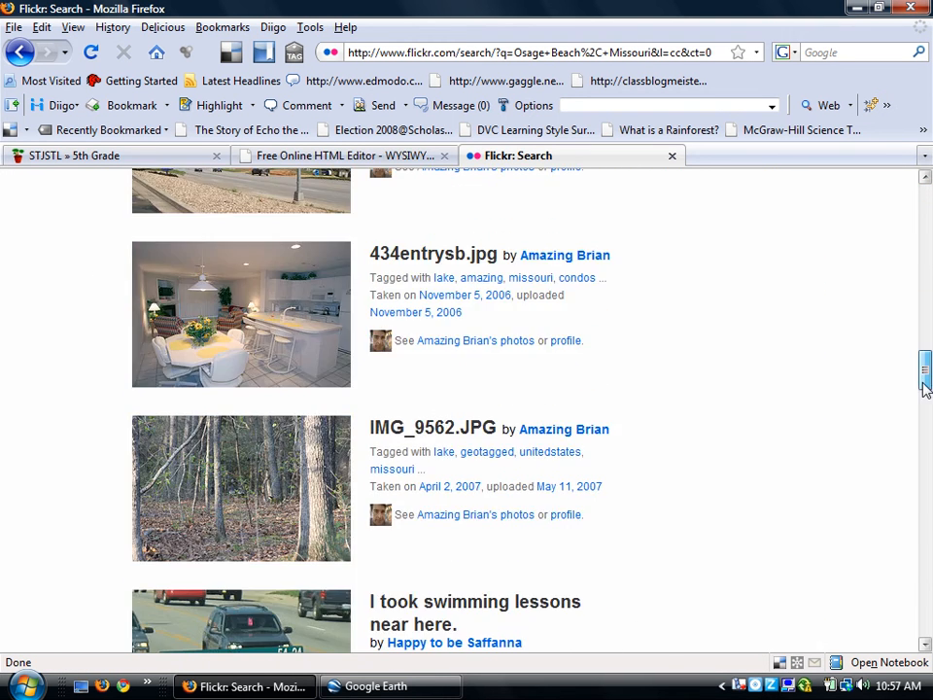
scroll(down, 3)
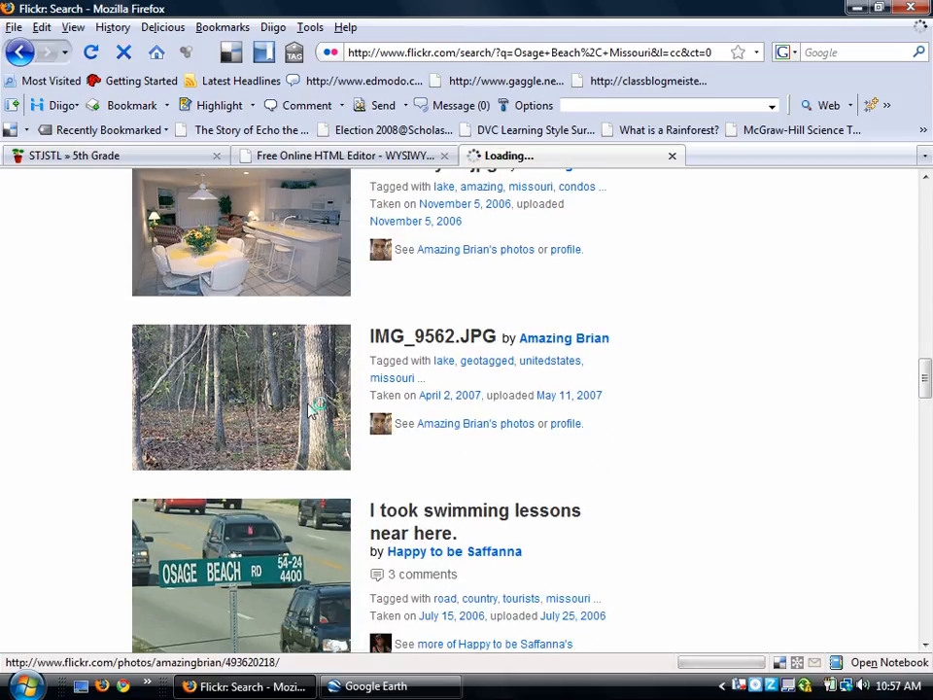
click(241, 397)
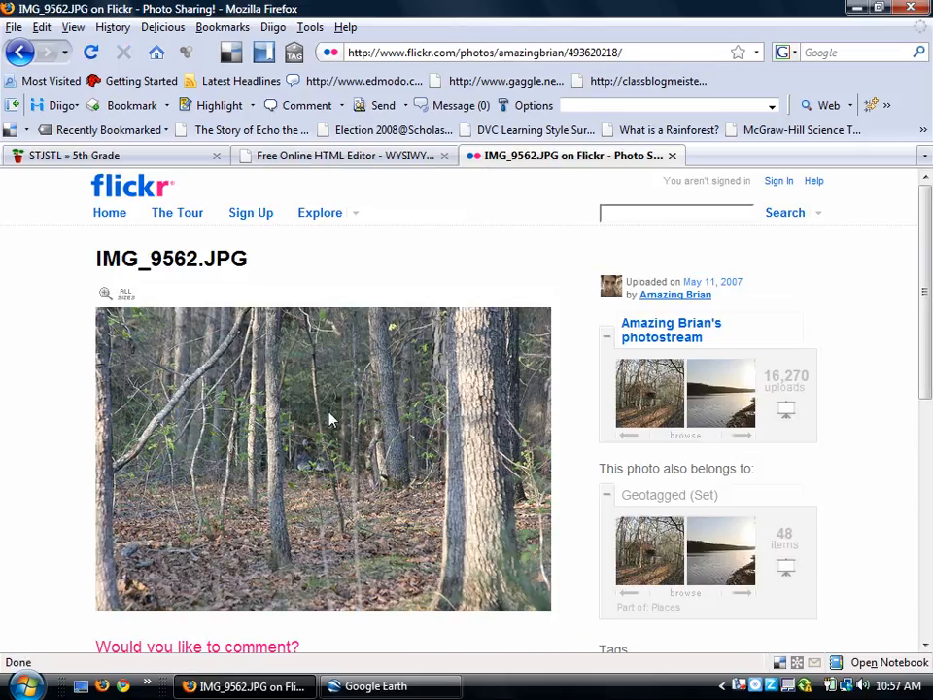
mouse_move(922, 297)
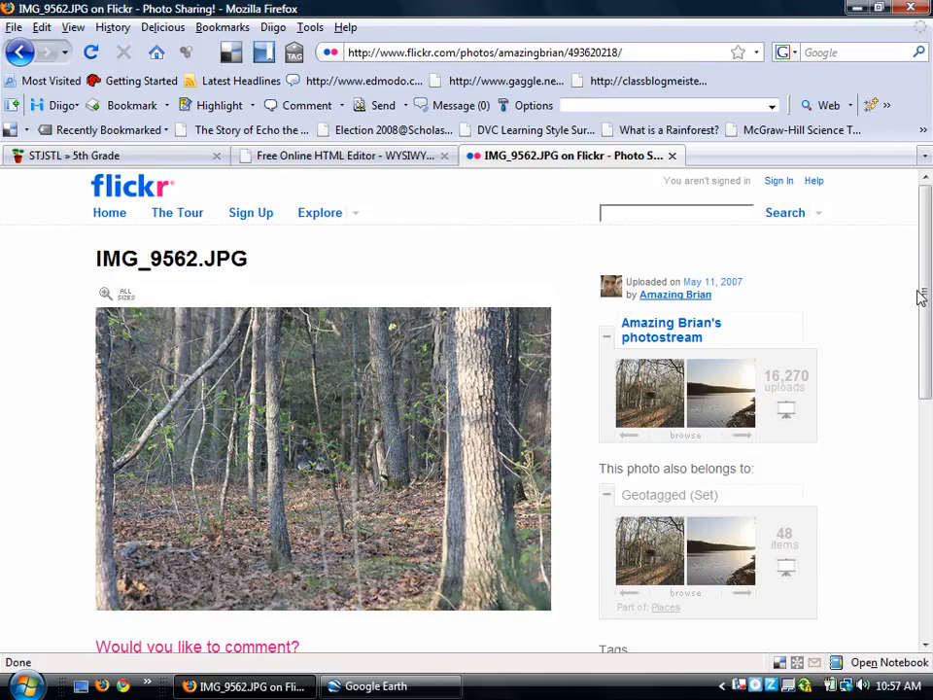
scroll(down, 3)
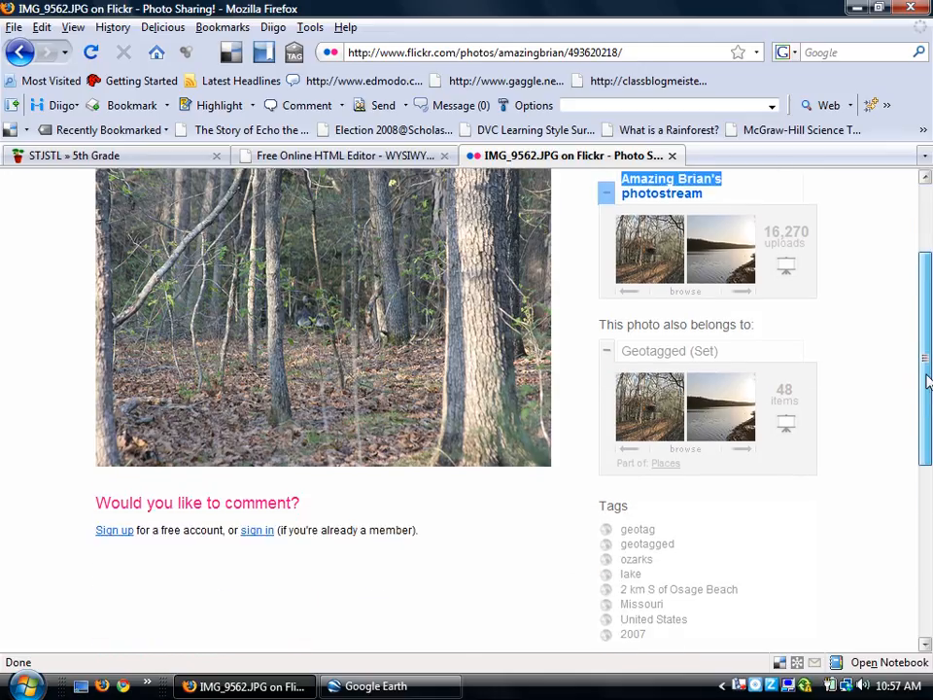
scroll(down, 3)
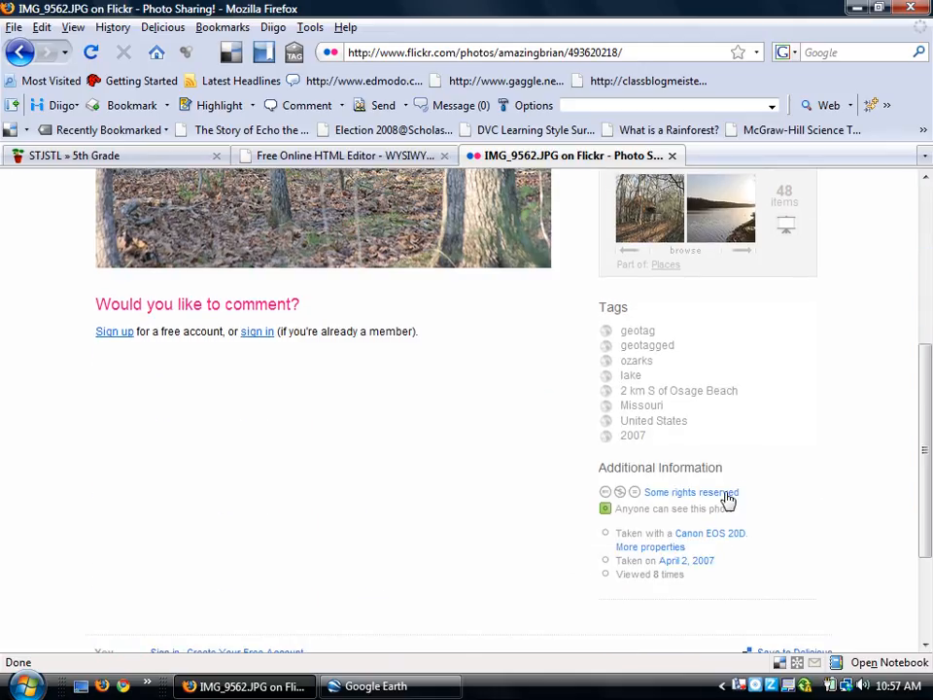
mouse_move(586, 504)
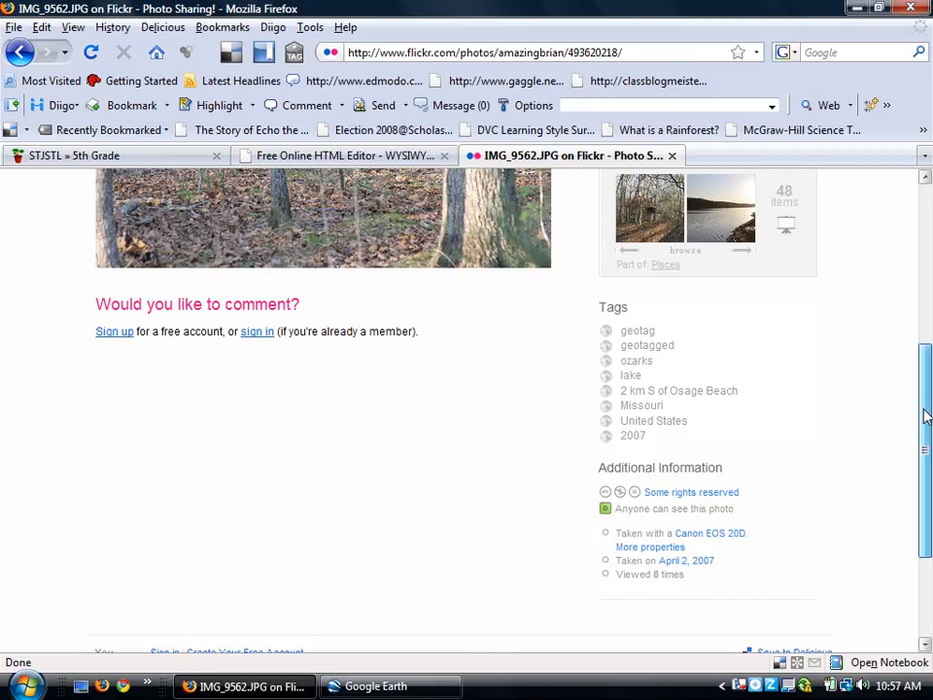
scroll(up, 3)
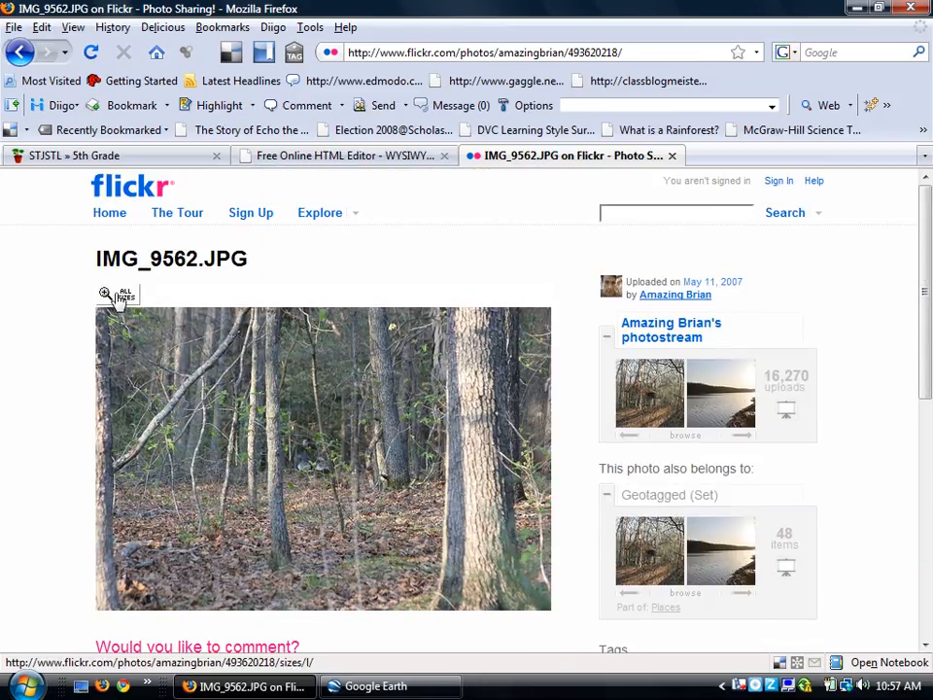
- Open the photo's available sizes and switch to the Small 240 x 160 version
click(104, 294)
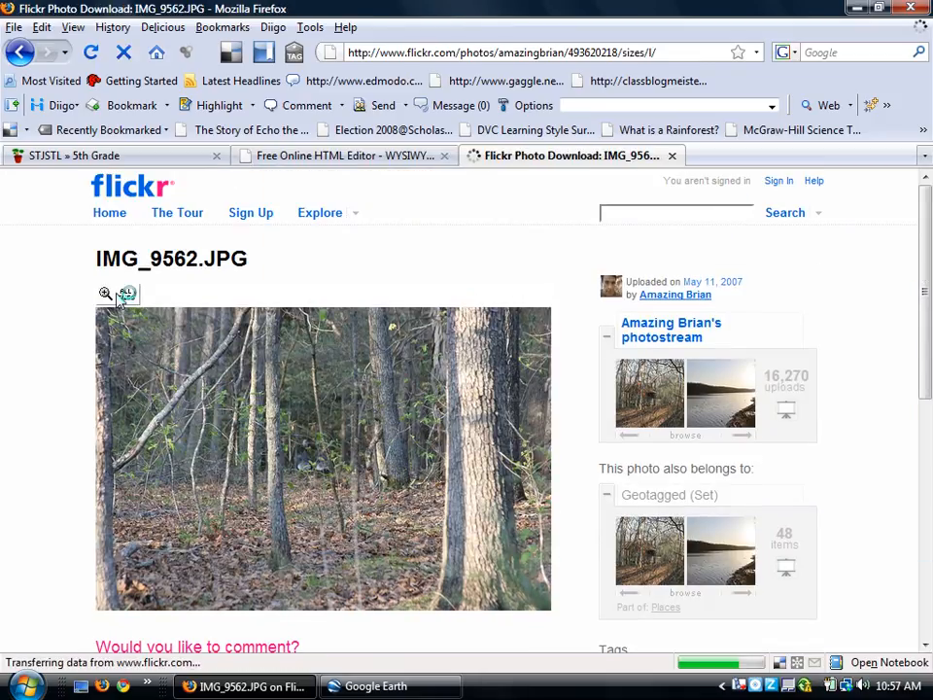
click(105, 294)
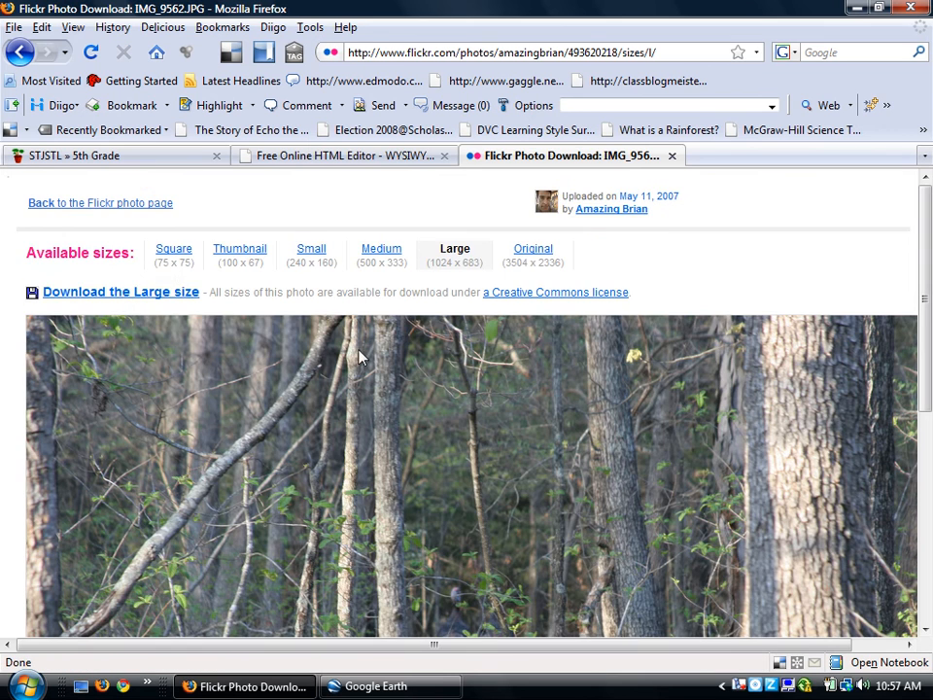
scroll(down, 3)
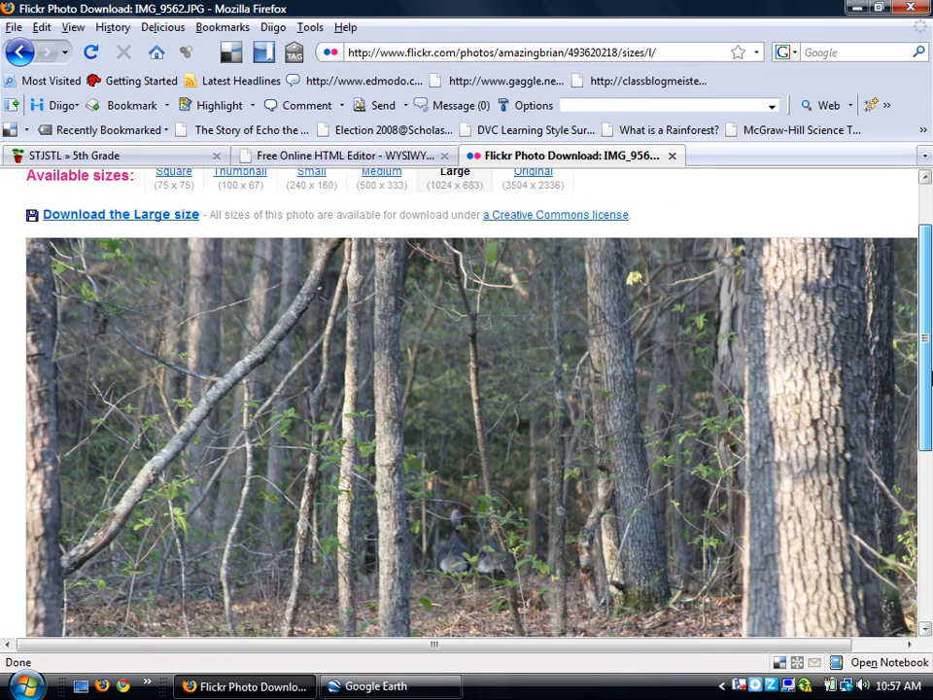
scroll(up, 3)
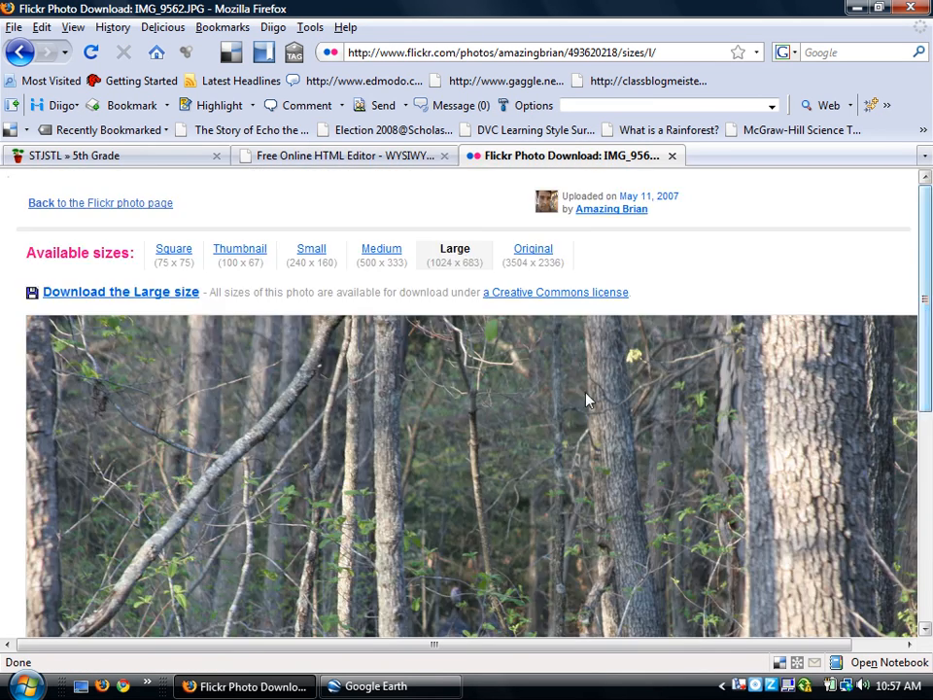
click(312, 249)
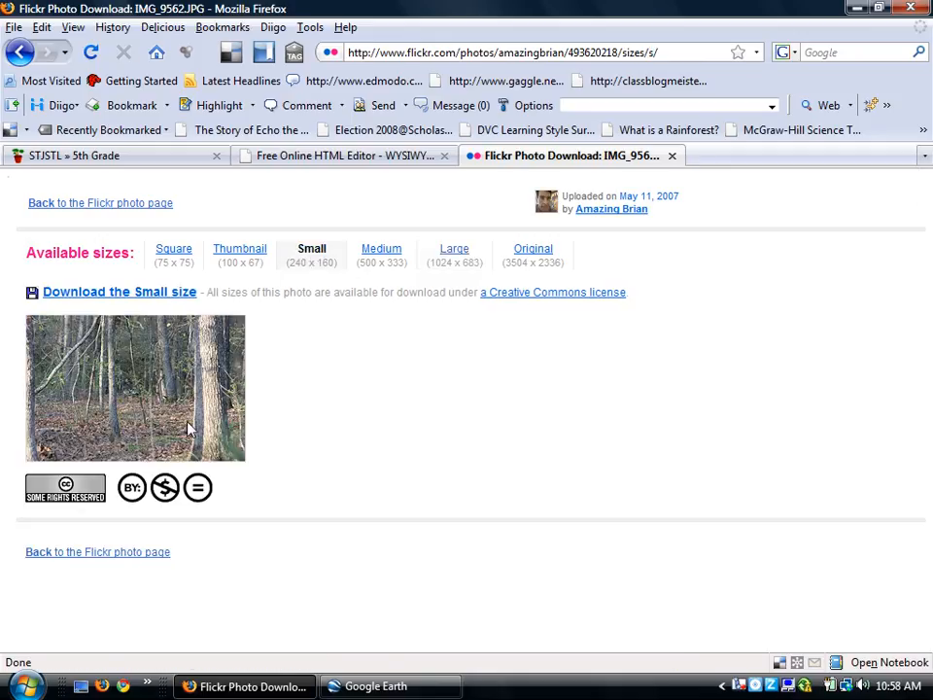
mouse_move(97, 377)
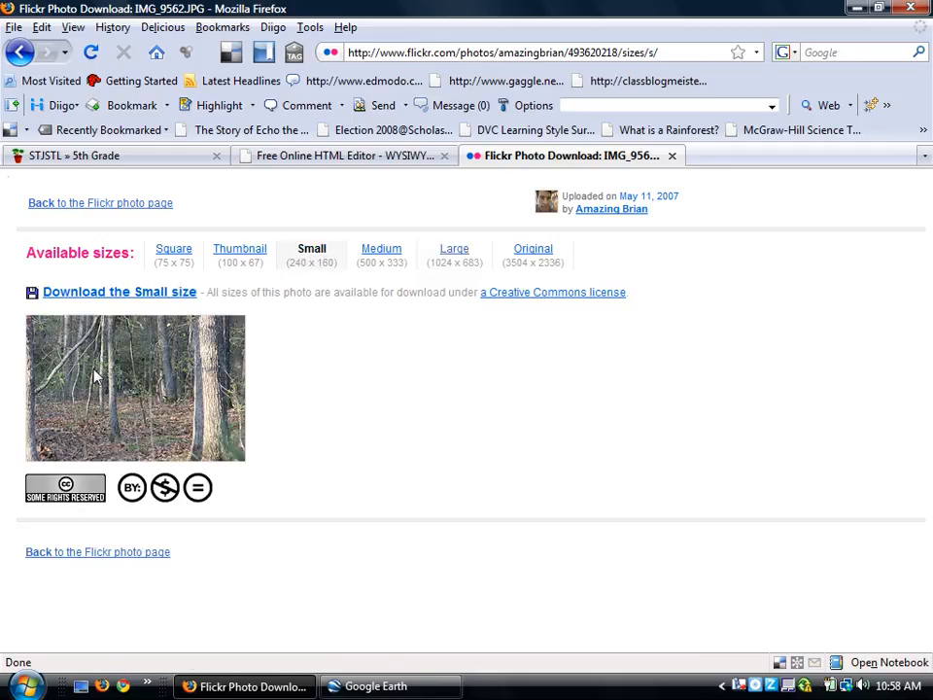
mouse_move(110, 379)
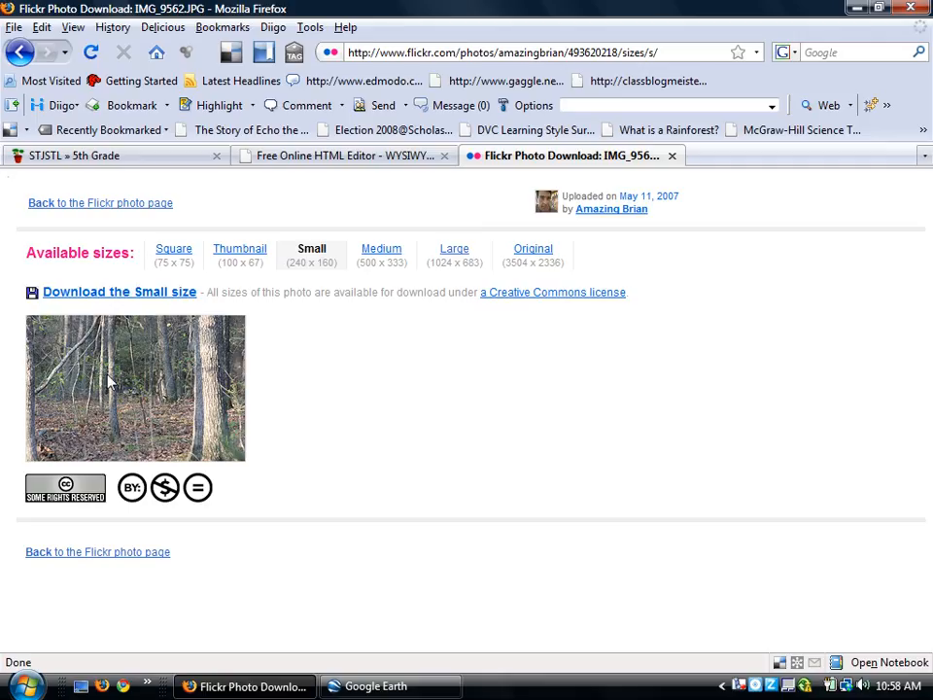
- View the Small photo's Properties to copy its image address, then return to Flickr
right_click(110, 381)
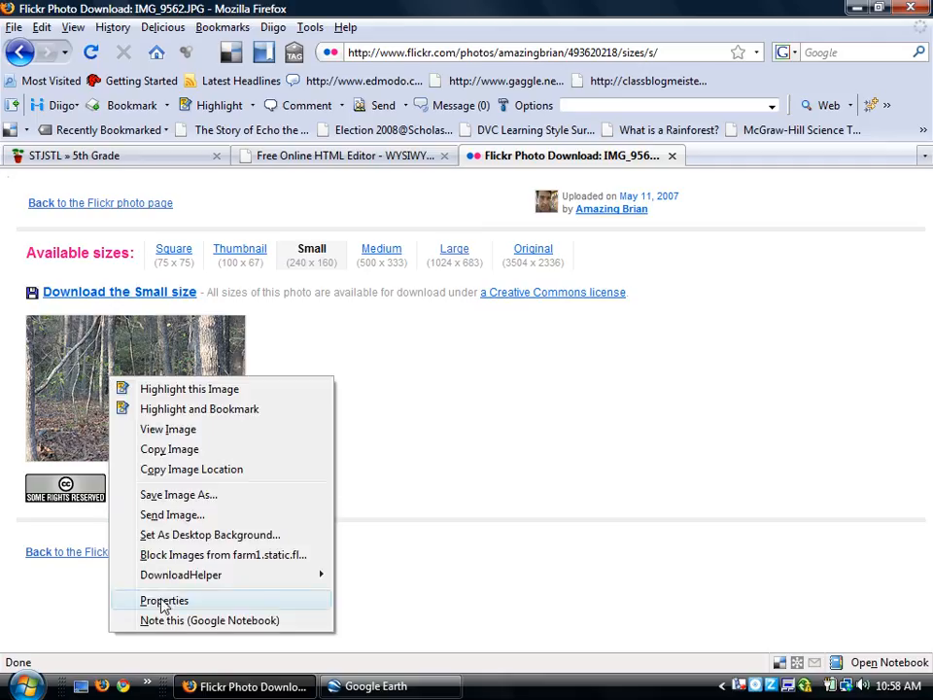
click(163, 600)
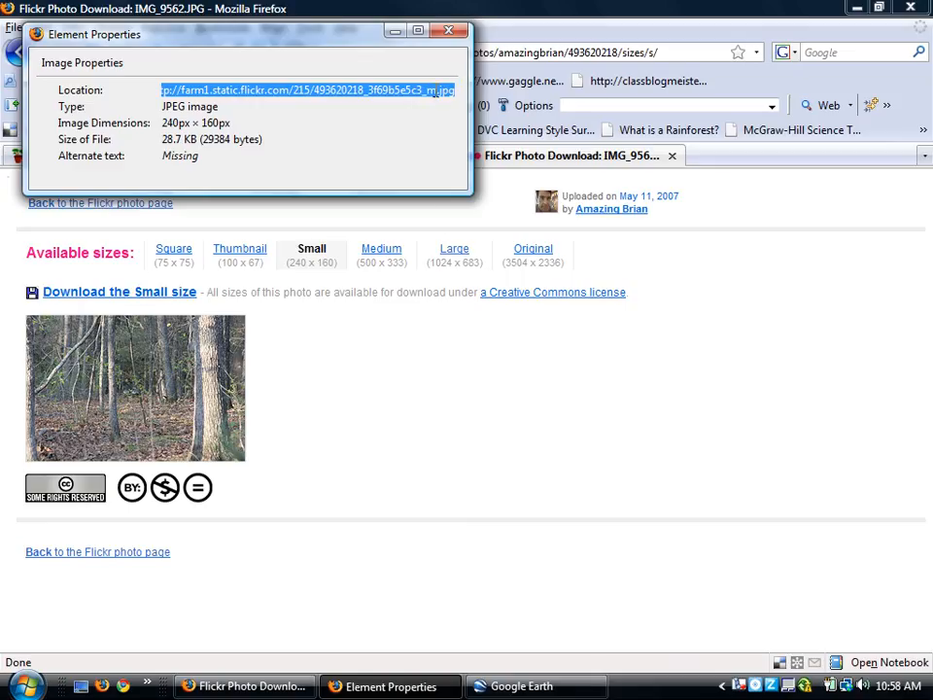
mouse_move(466, 620)
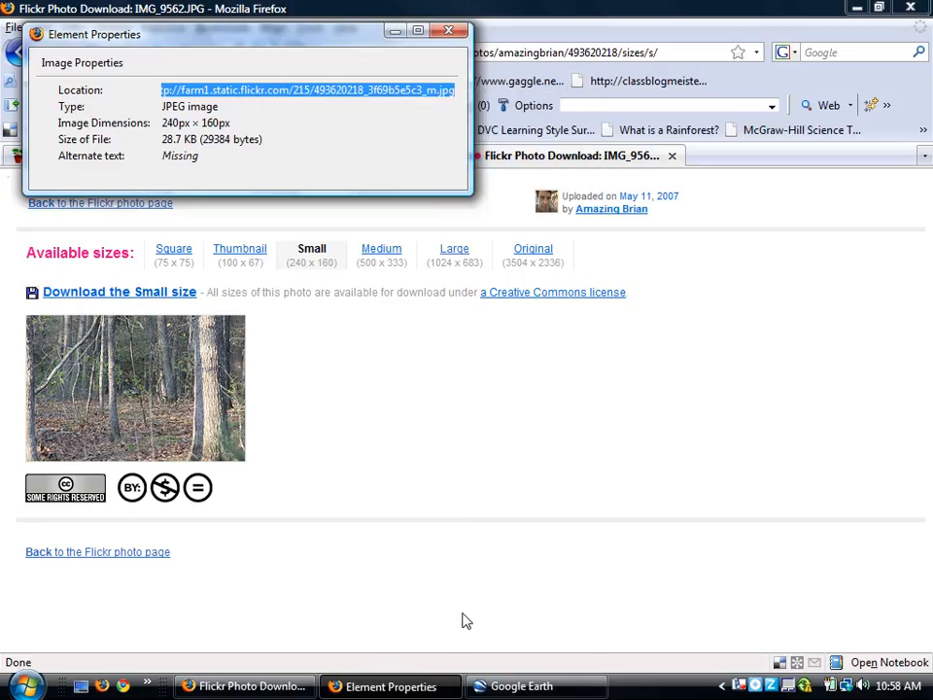
click(449, 30)
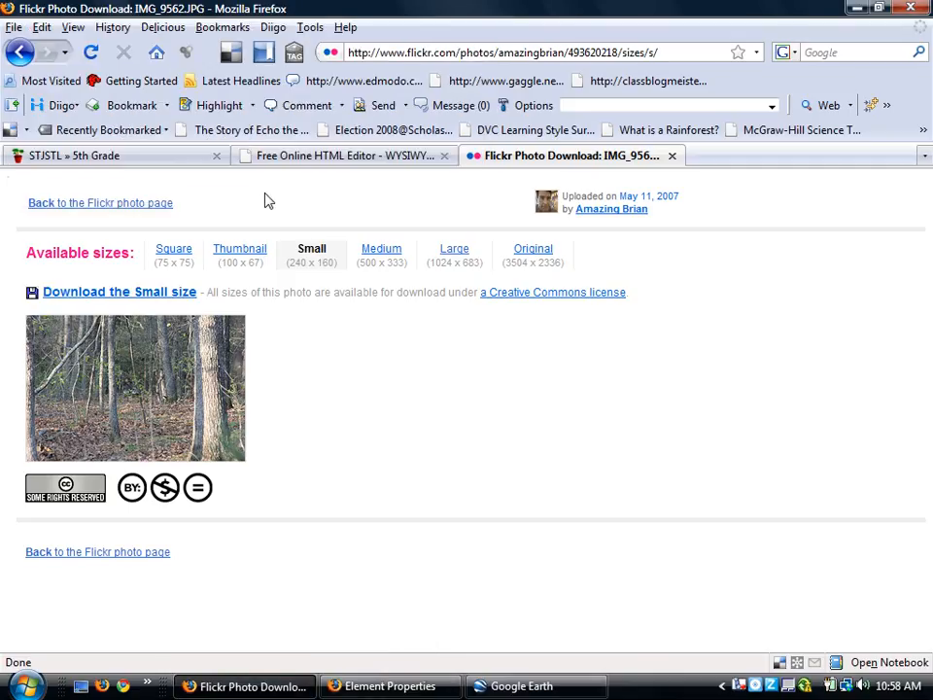
- Insert the image flickr.com/215/493620218_3f69b5e5c3_m.jpg into the HTML editor page
click(340, 156)
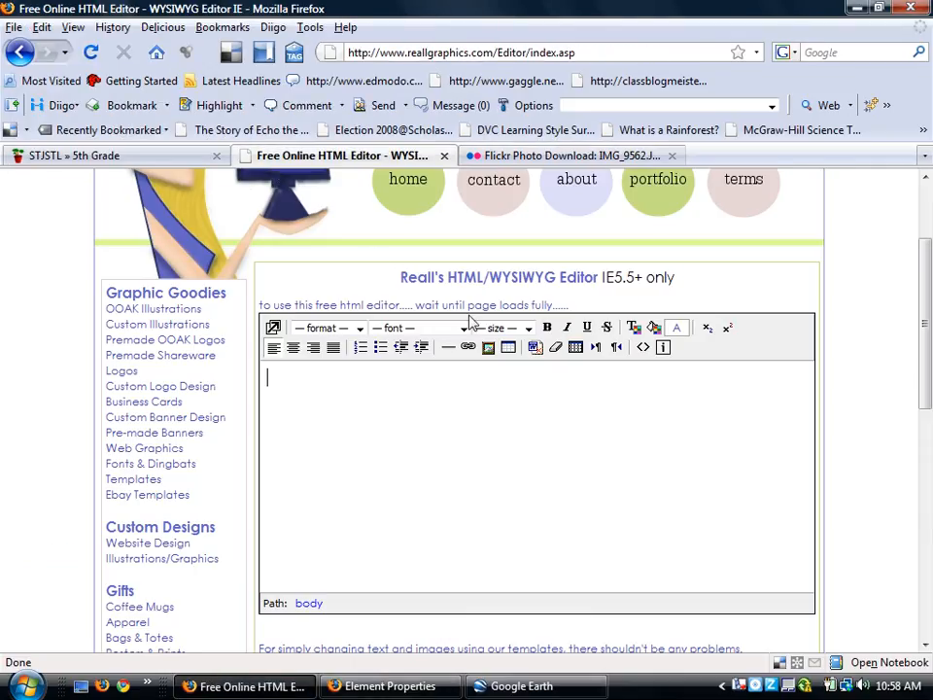
mouse_move(488, 347)
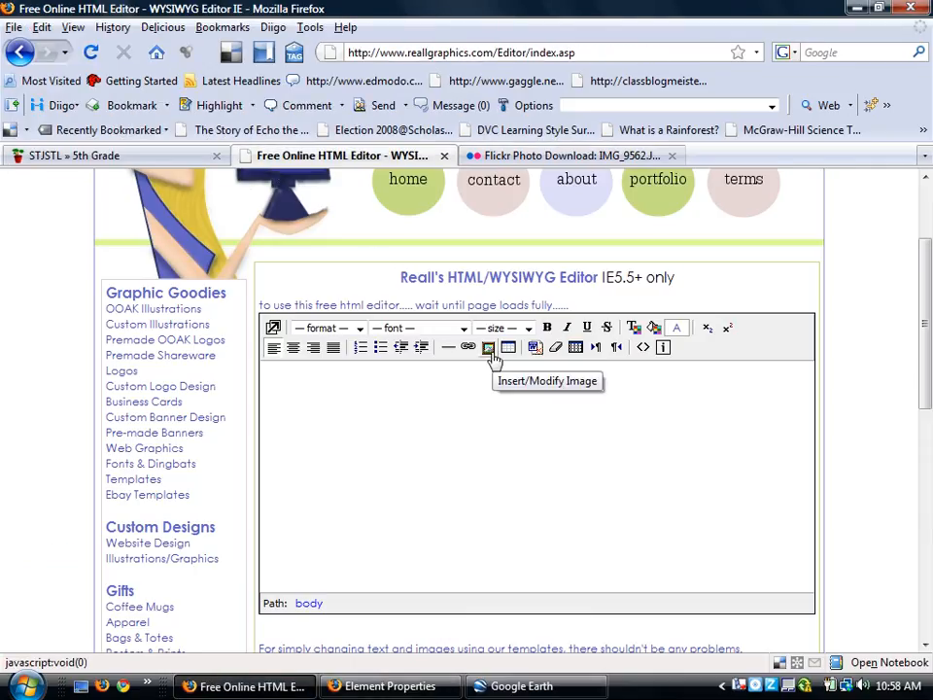
click(488, 347)
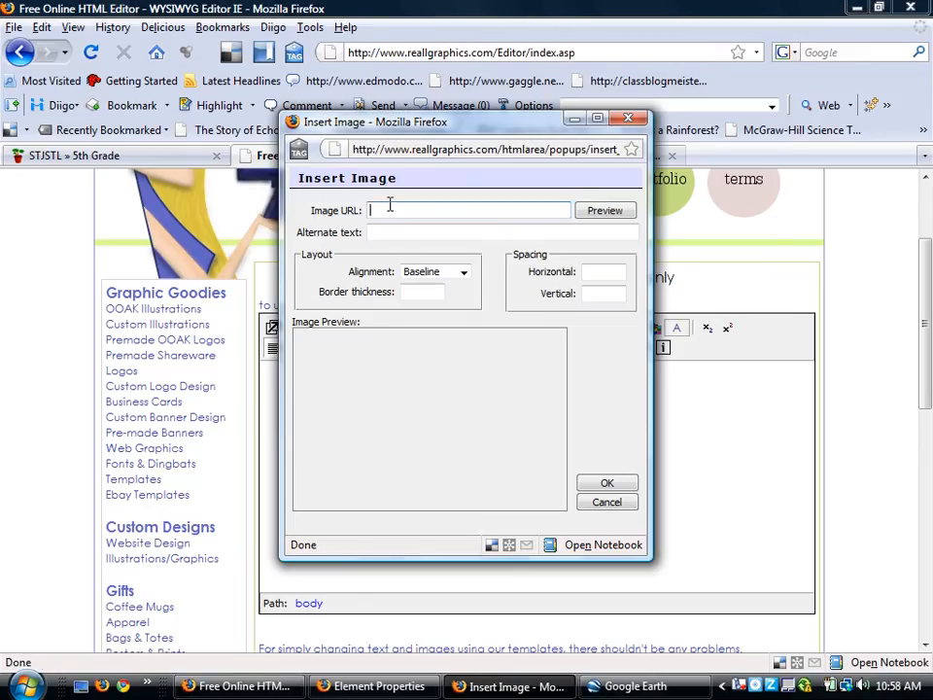
text(flickr.com/215/493620218_3f69b5e5c3_m.jpg)
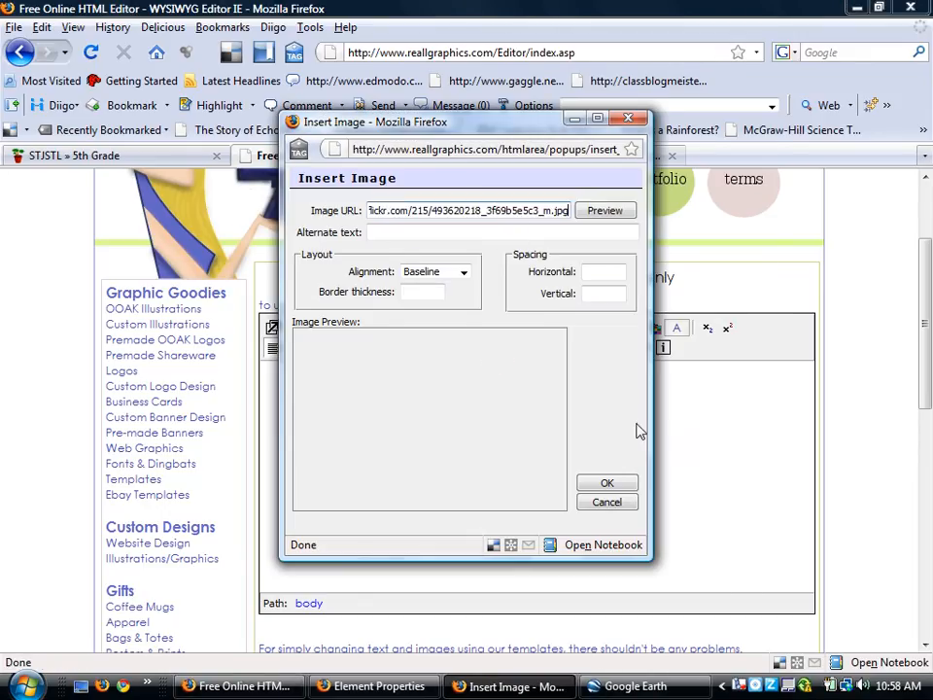
click(607, 483)
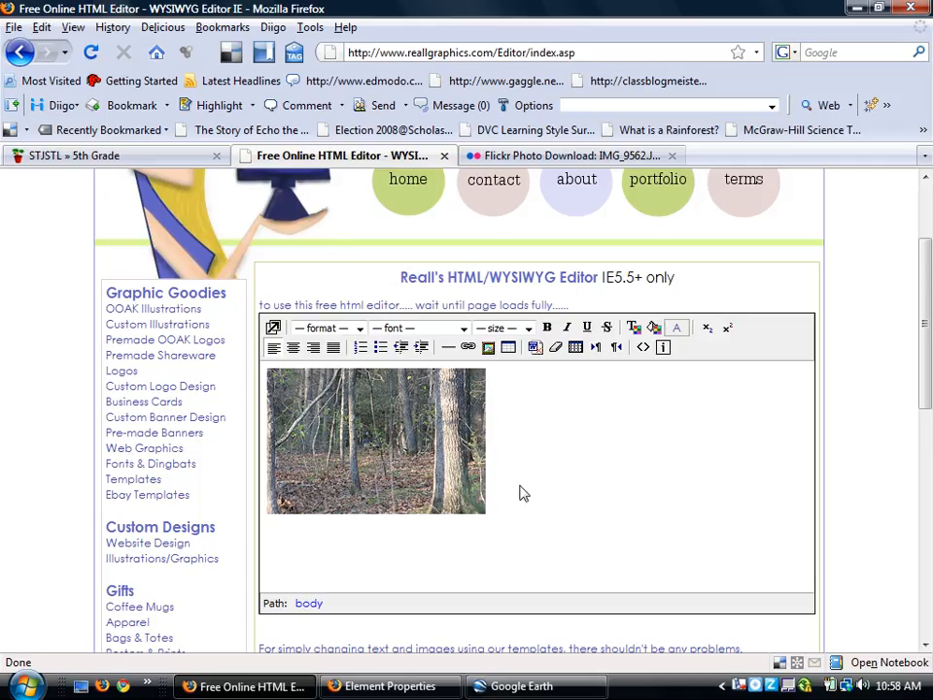
- Type 'Lake of the Ozarks, Missouri!' beneath the forest photo and select the caption
text(L)
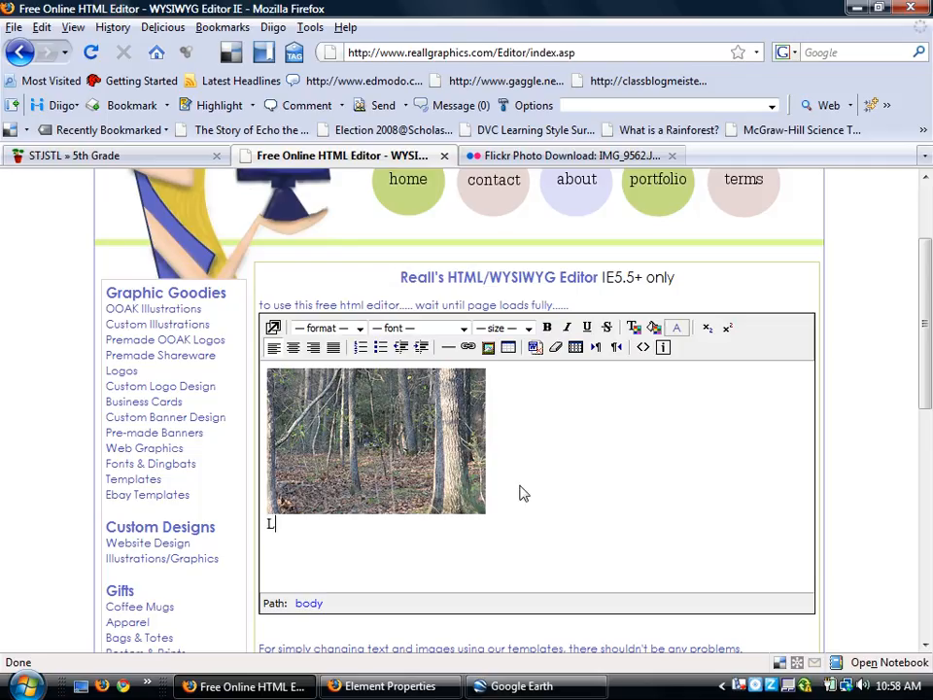
text(ake of the Ozark)
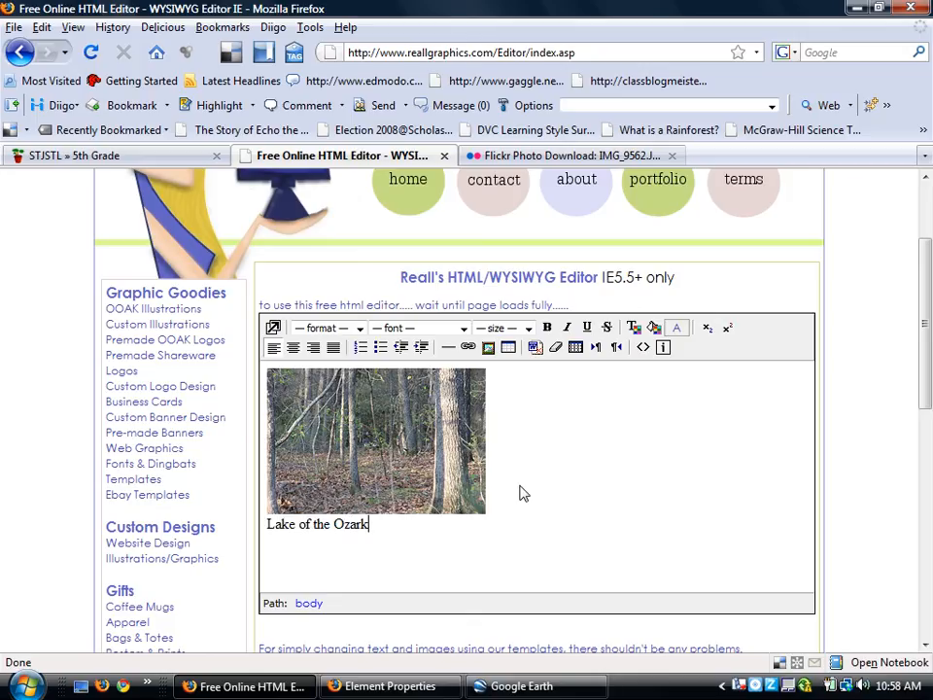
text(s, Miss)
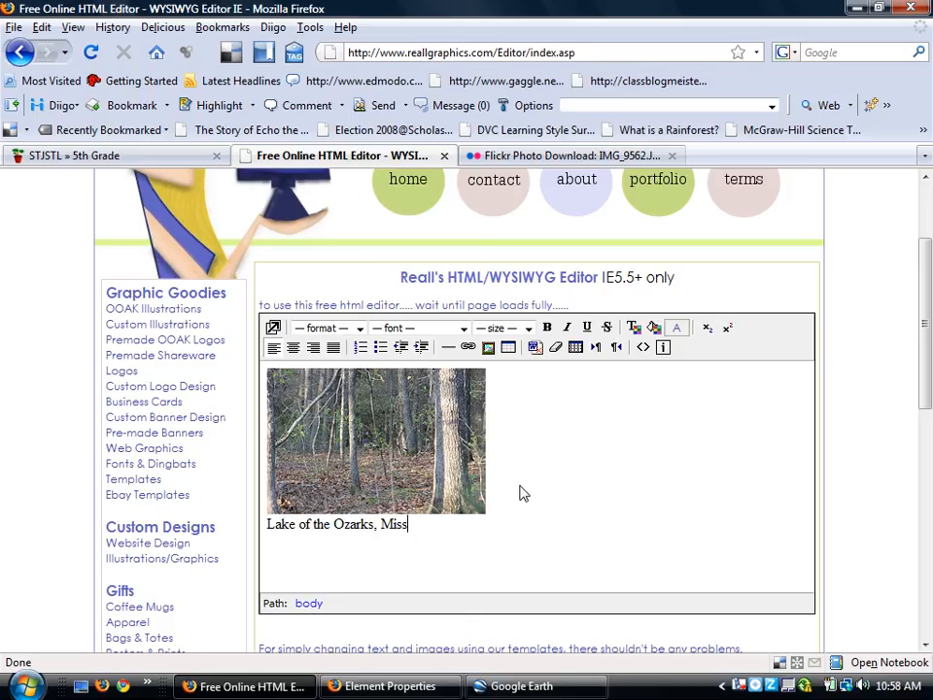
text(ouri!)
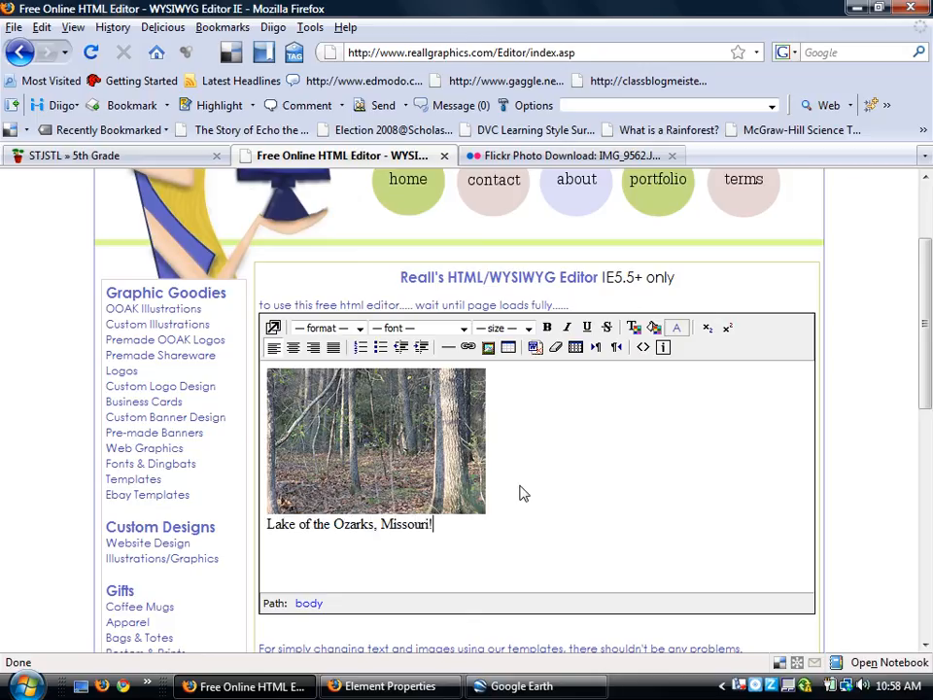
double_click(402, 524)
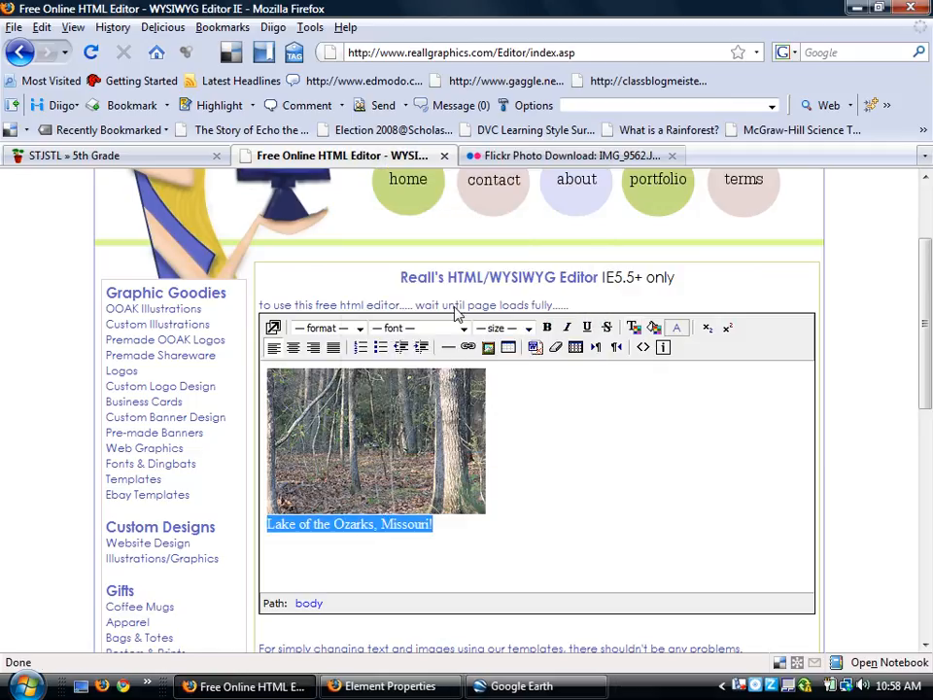
- Enlarge the selected caption text and set it in the Impact font
click(528, 328)
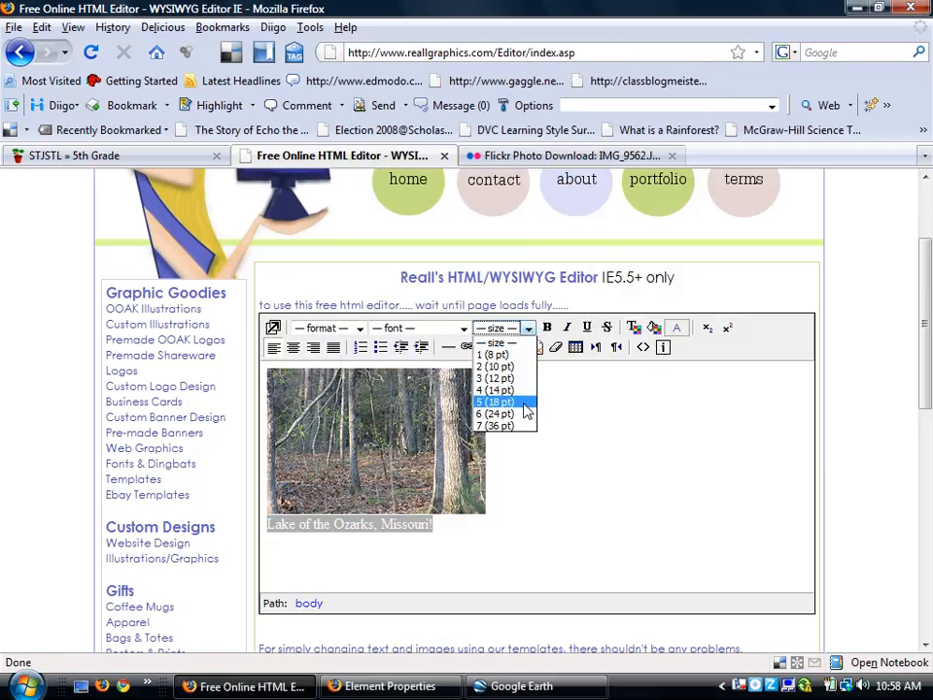
click(499, 402)
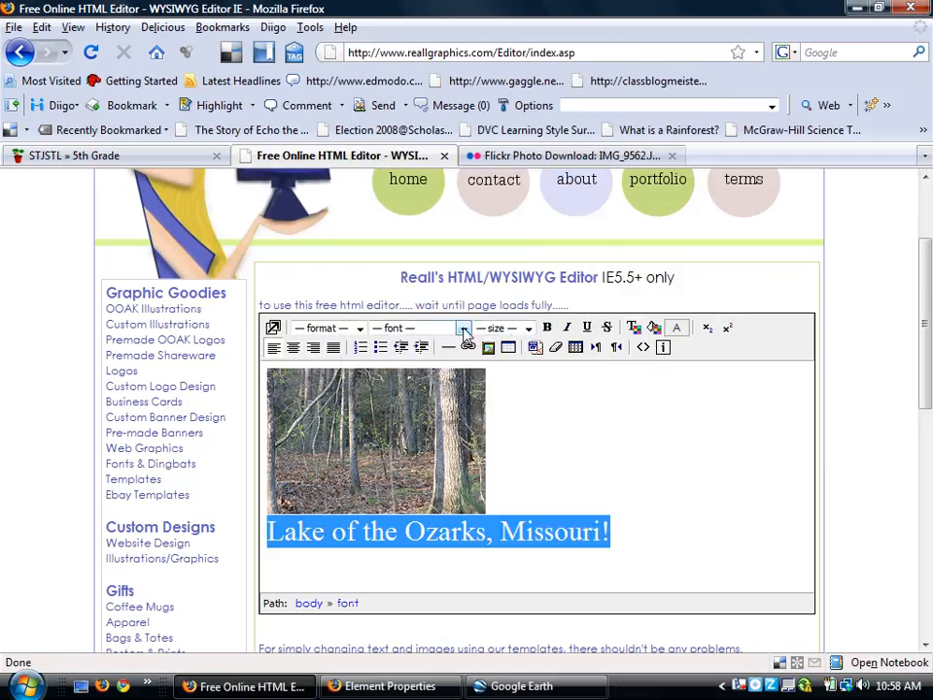
click(463, 328)
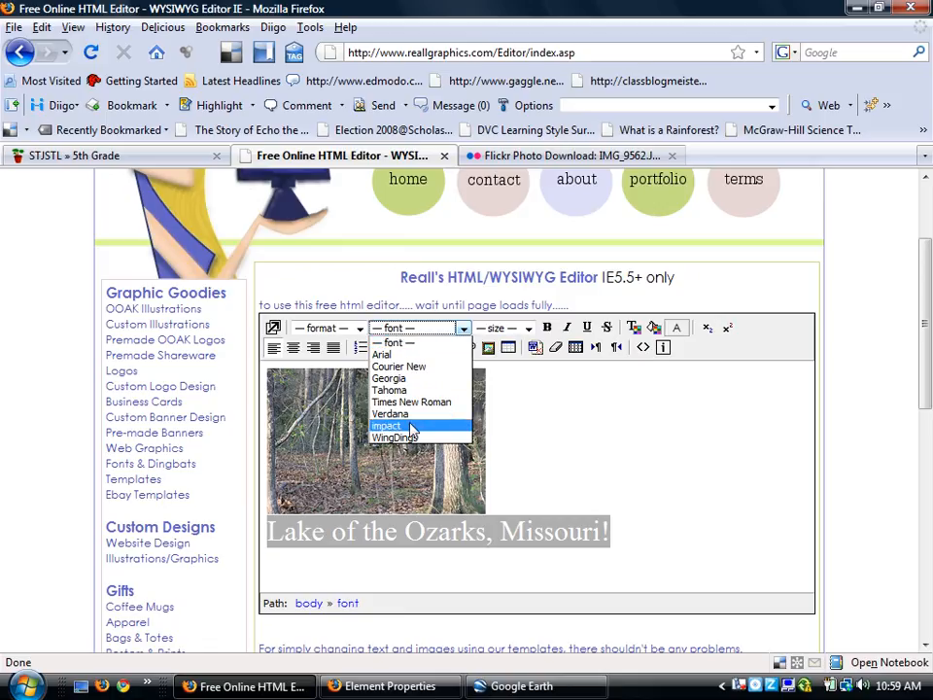
click(386, 426)
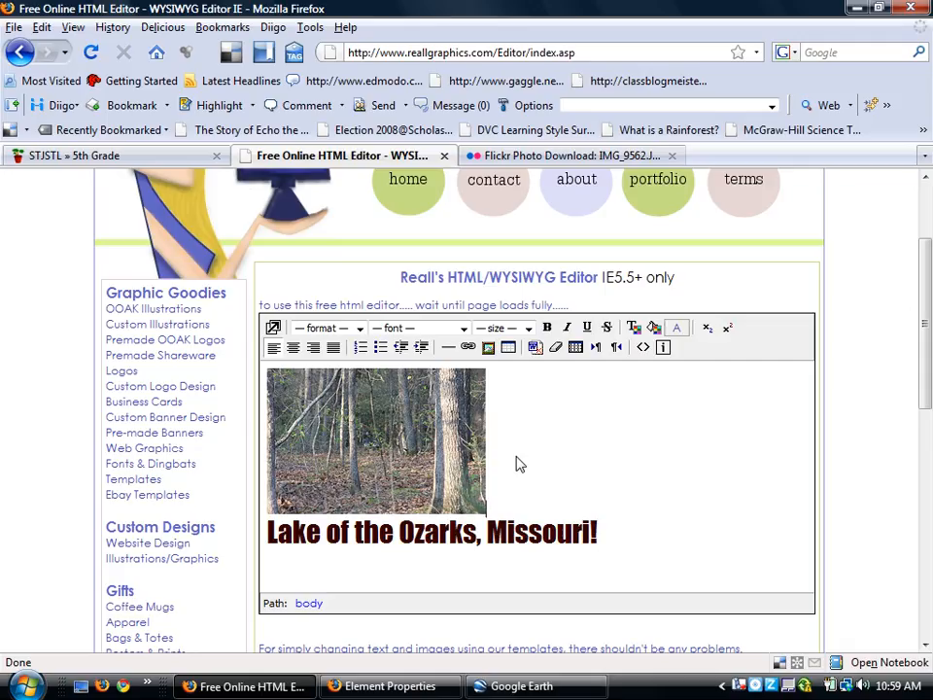
mouse_move(632, 423)
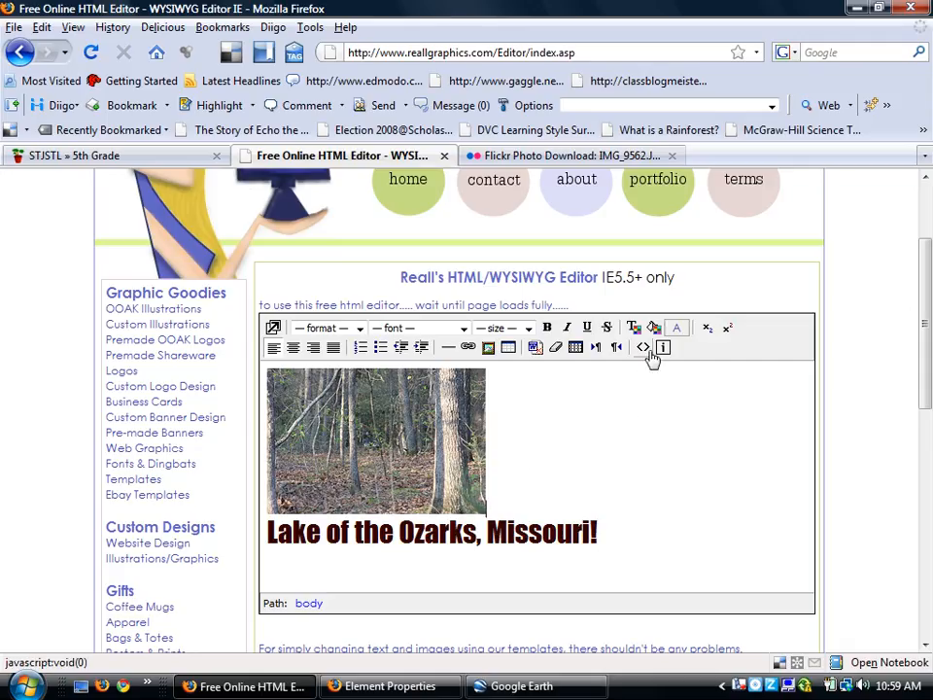
mouse_move(643, 347)
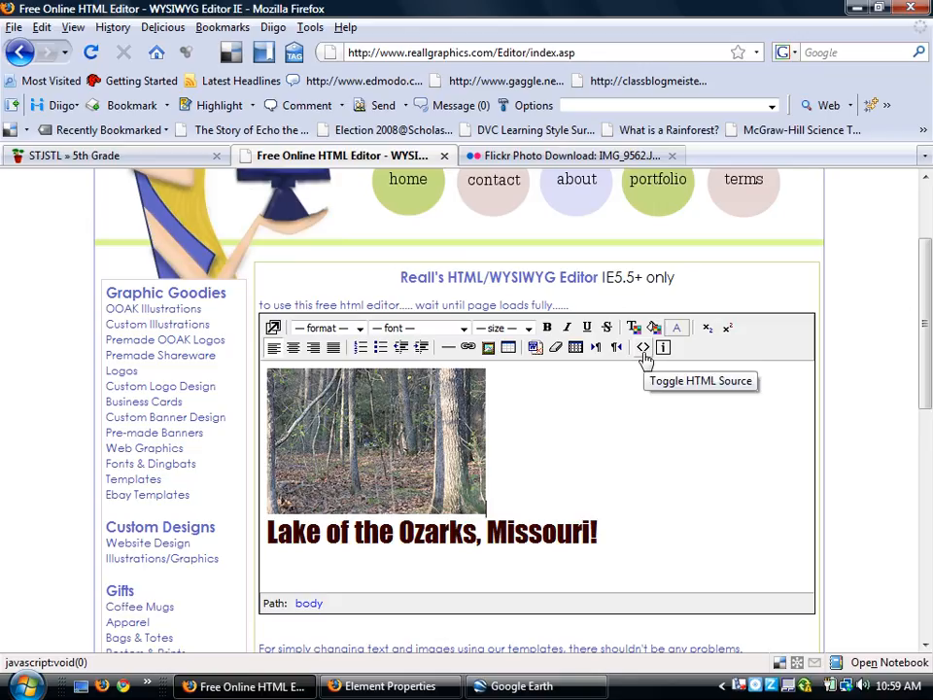
- Paste the photo-and-caption HTML source into the placemark's Description and confirm
click(643, 347)
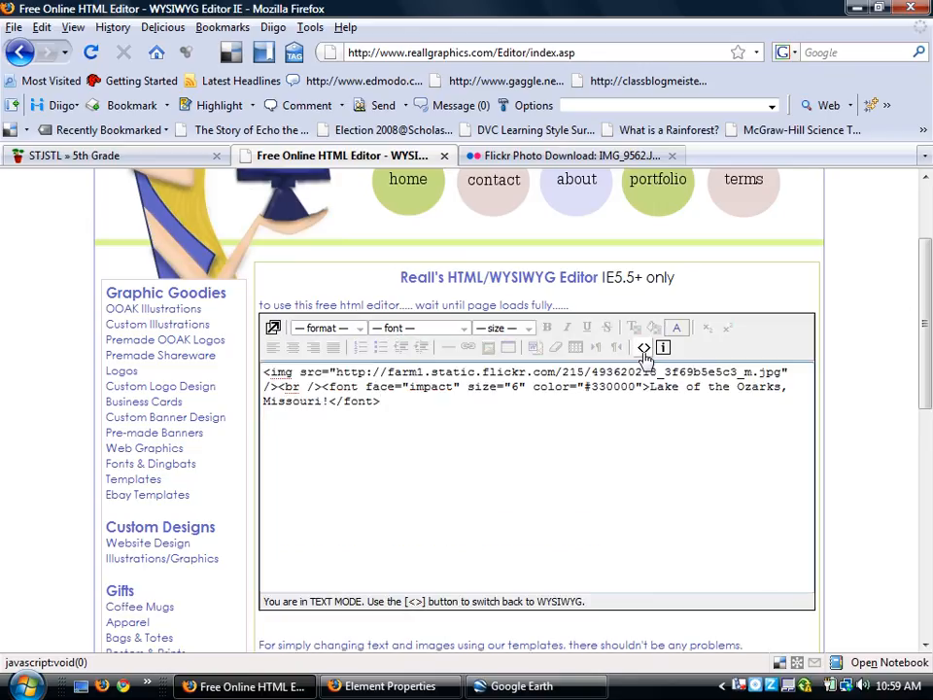
key(ctrl+a)
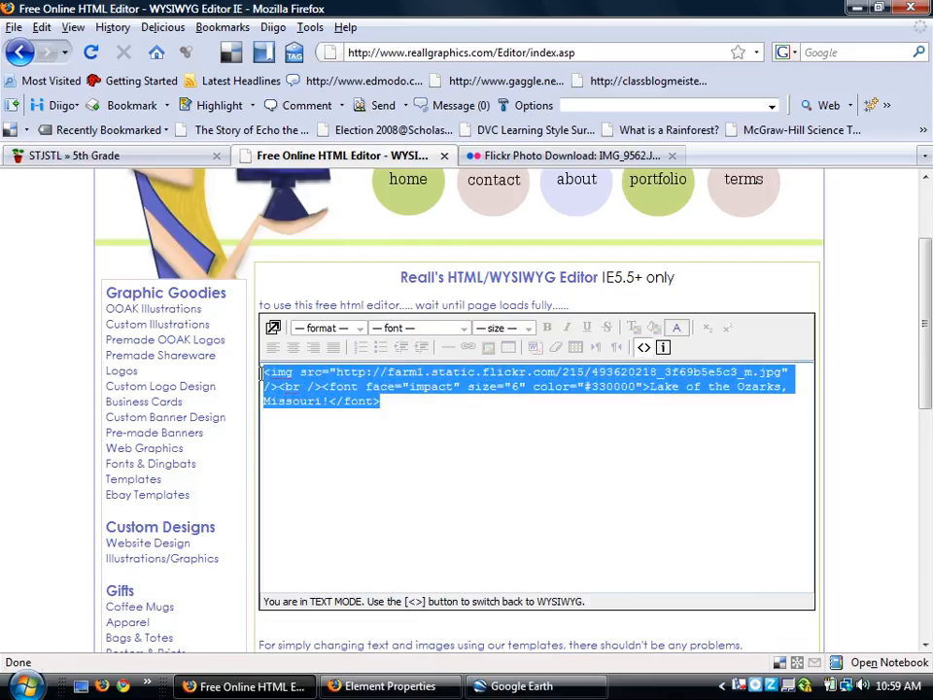
click(521, 687)
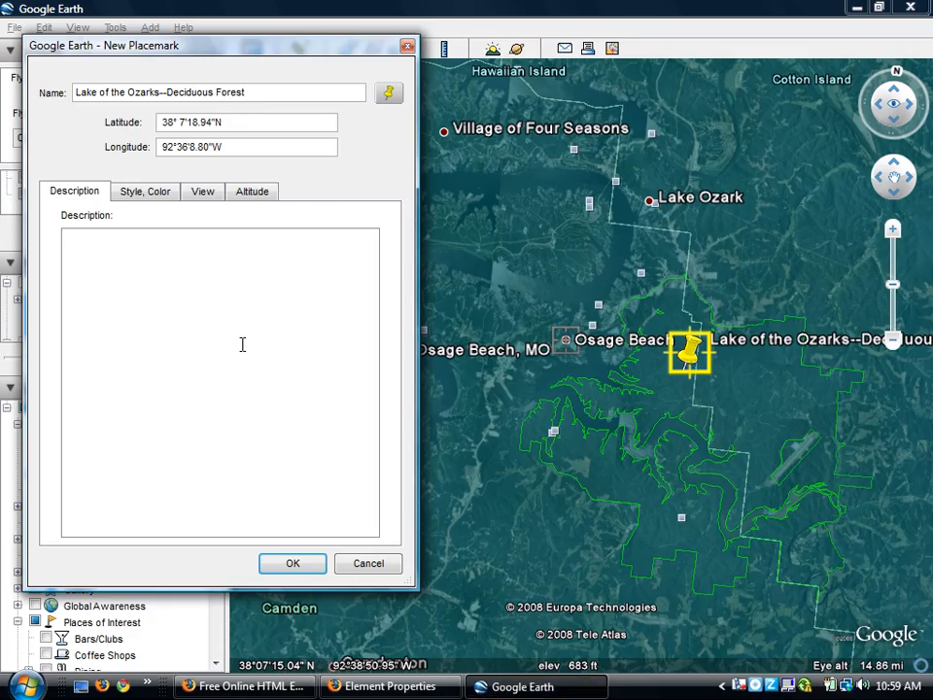
text(<img src="http://farm1.static.flickr.com/215/493620218_3f69b5e5c3_m.jpg" /><br /><font face="impact" size="6" color="#330000">Lake of the Ozarks, Missouri</font>)
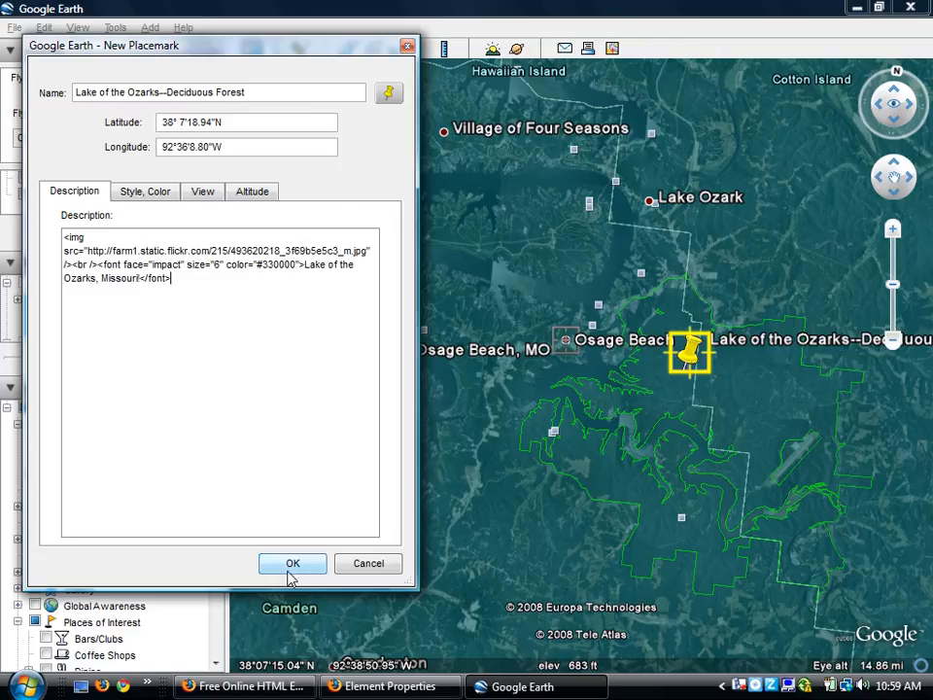
click(293, 563)
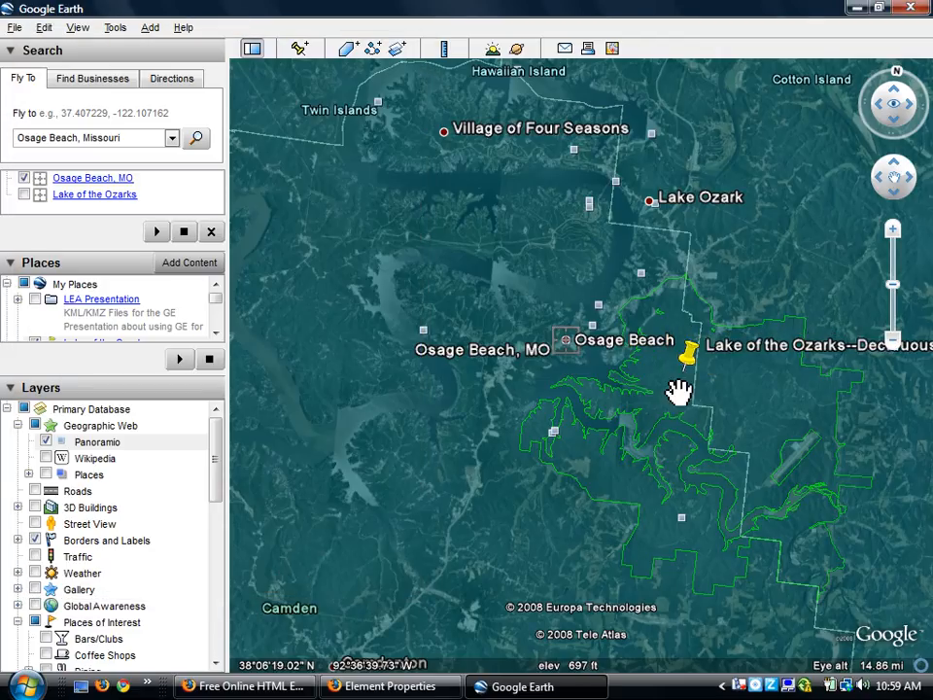
- Preview the placemark balloon showing the photo and caption, close it, and recentre the map
click(688, 354)
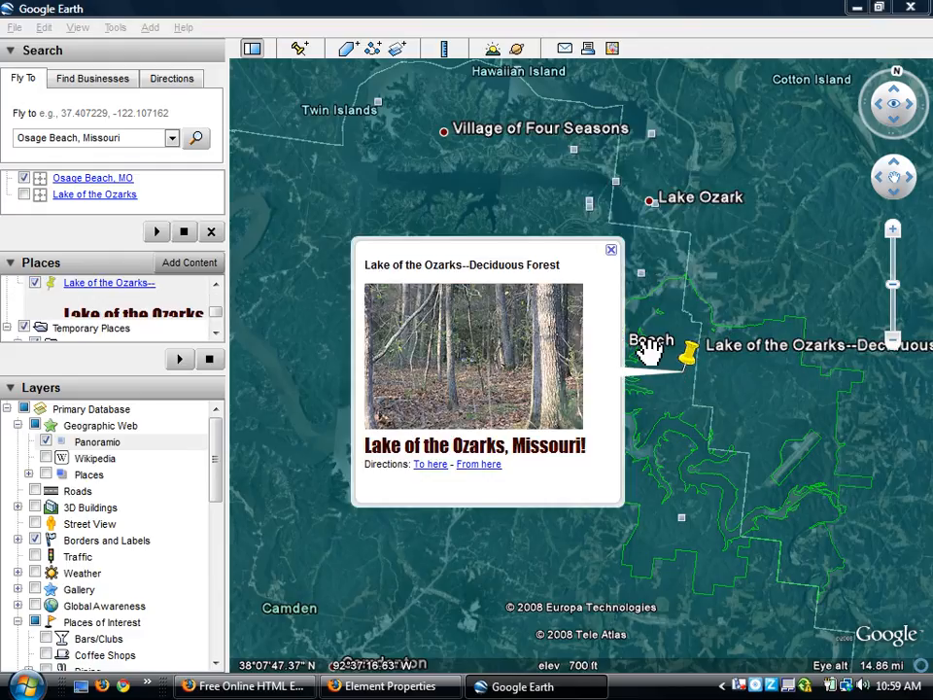
click(611, 250)
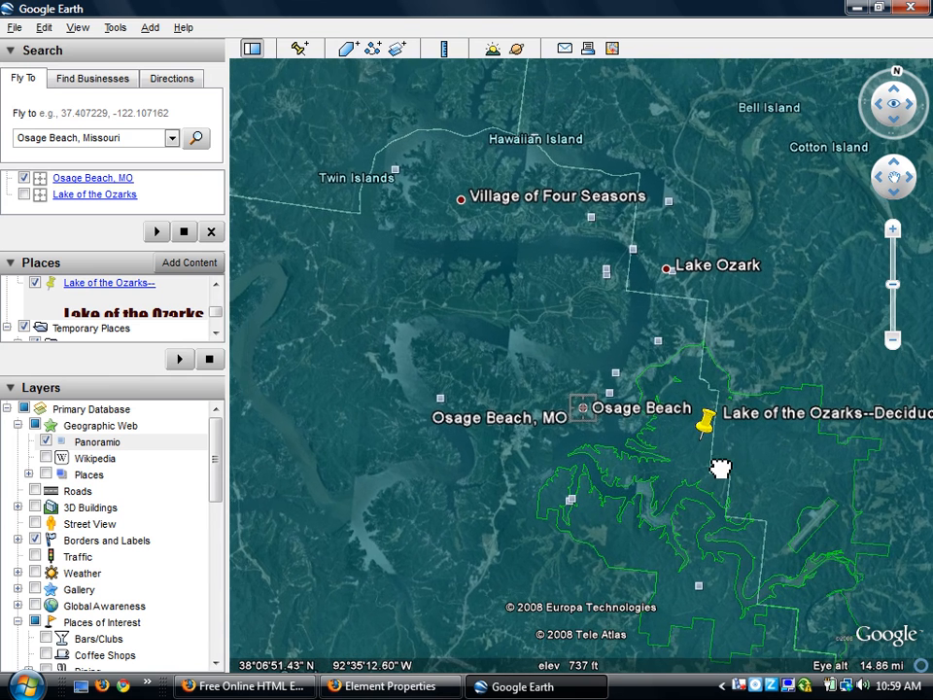
drag(723, 469, 647, 421)
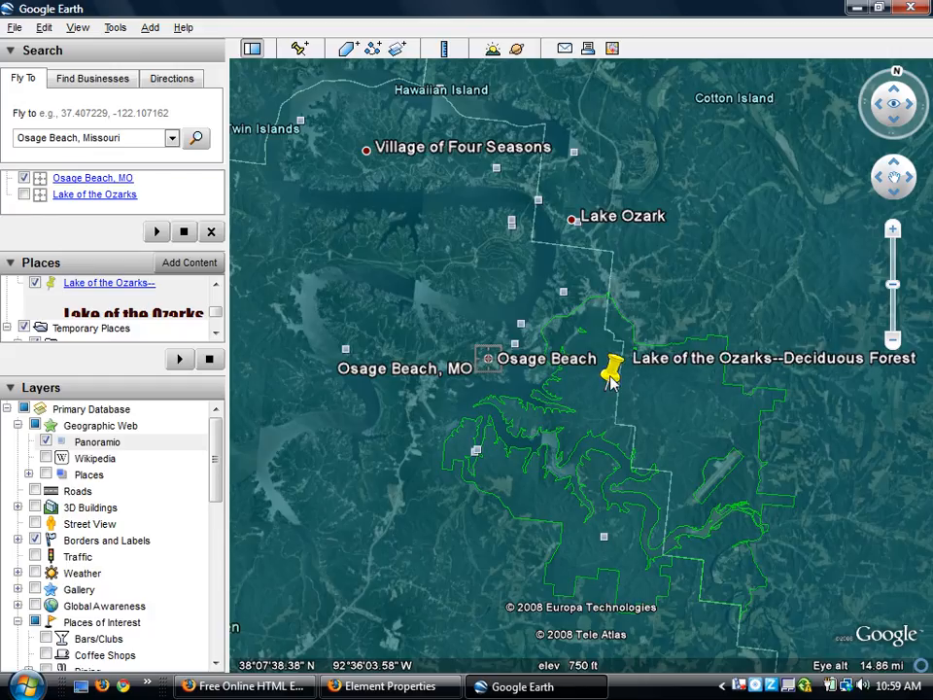
- Save the placemark to the Desktop as 'Lake of the Ozarks--Deciduous Forest' KMZ
right_click(611, 373)
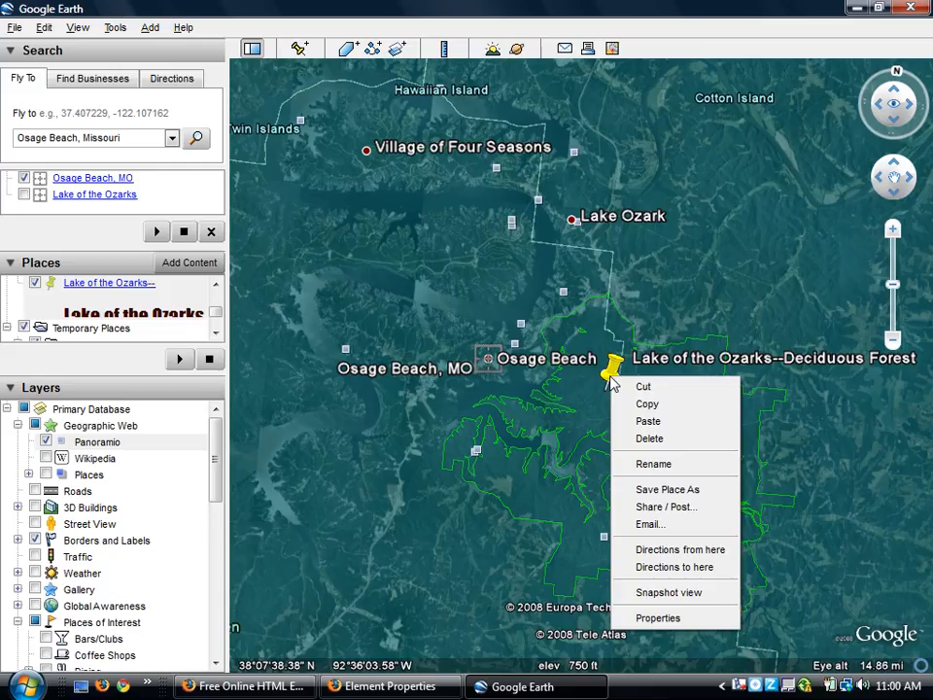
mouse_move(668, 489)
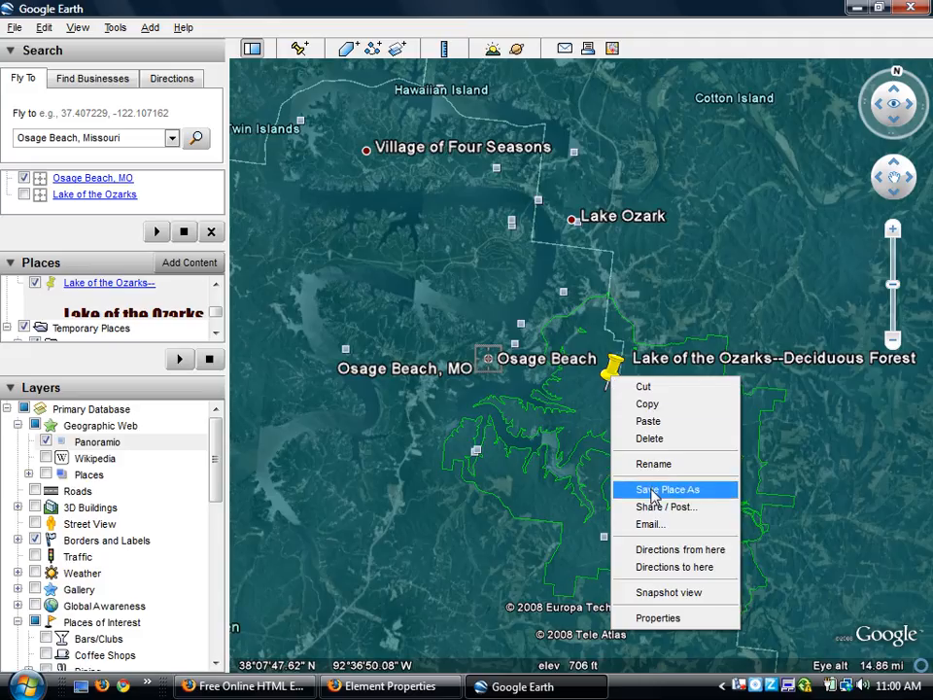
click(667, 489)
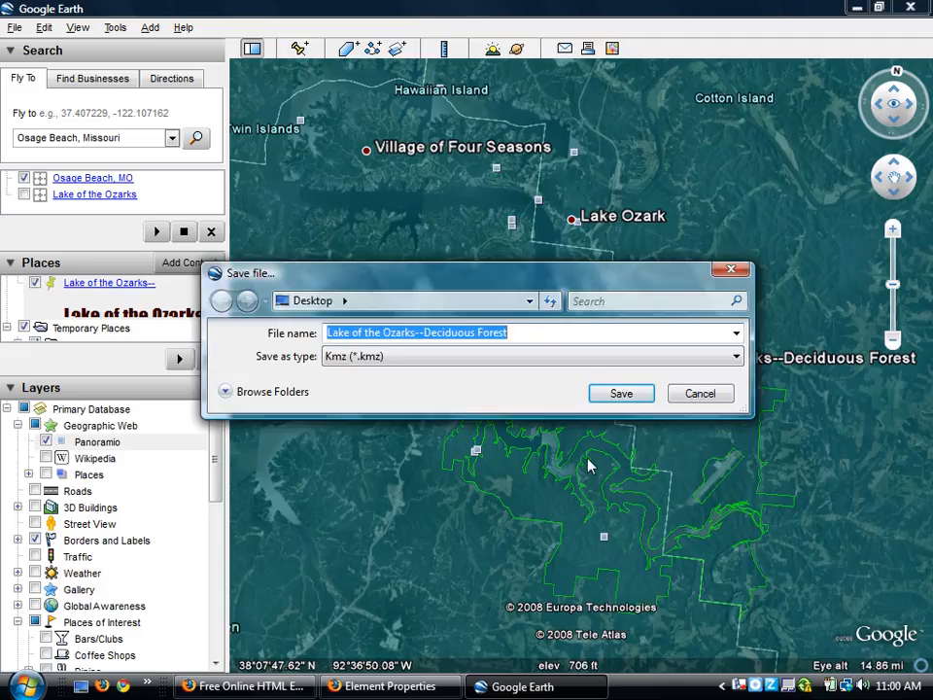
mouse_move(431, 386)
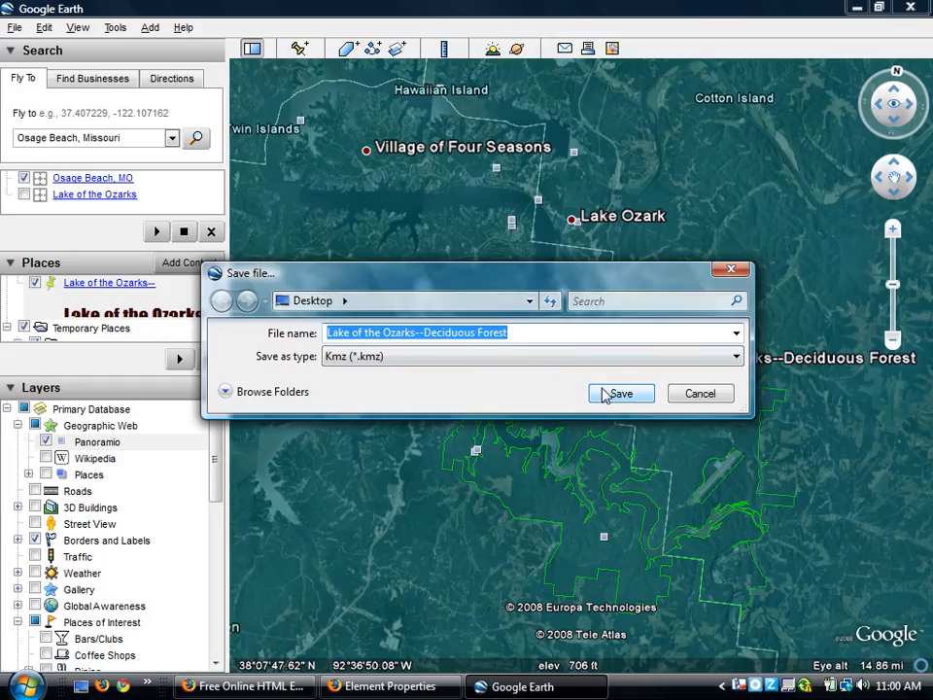
click(620, 393)
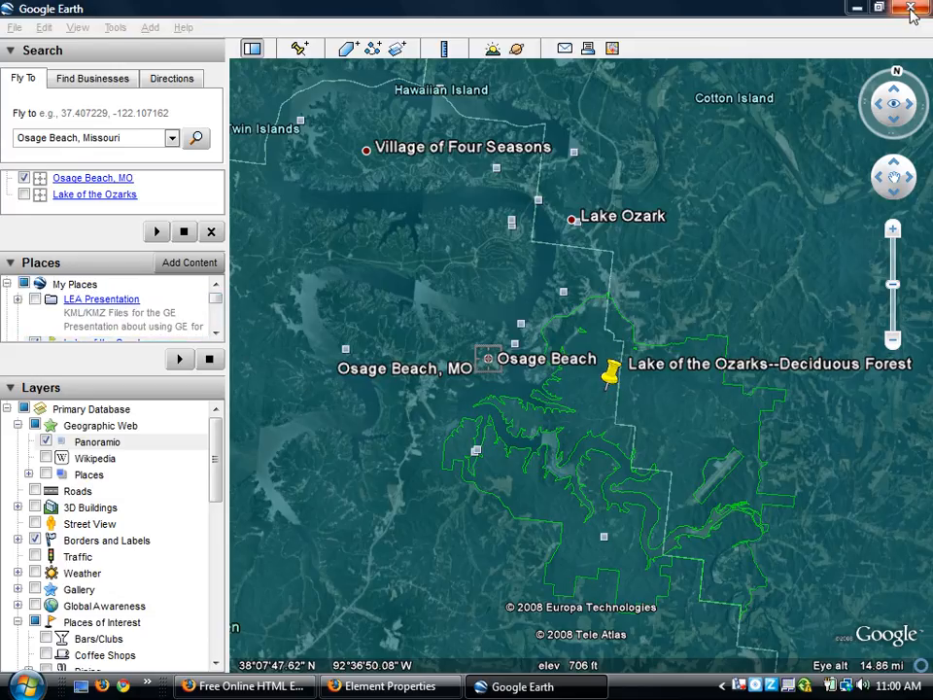
- Quit Google Earth without saving Temporary Places and relaunch it from the desktop icon
click(911, 8)
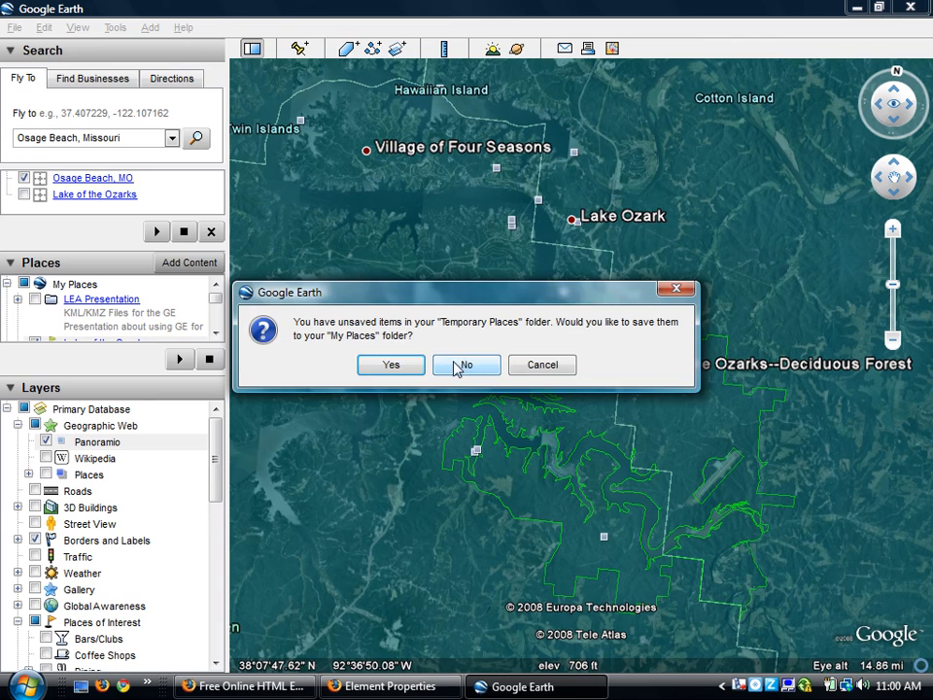
click(243, 685)
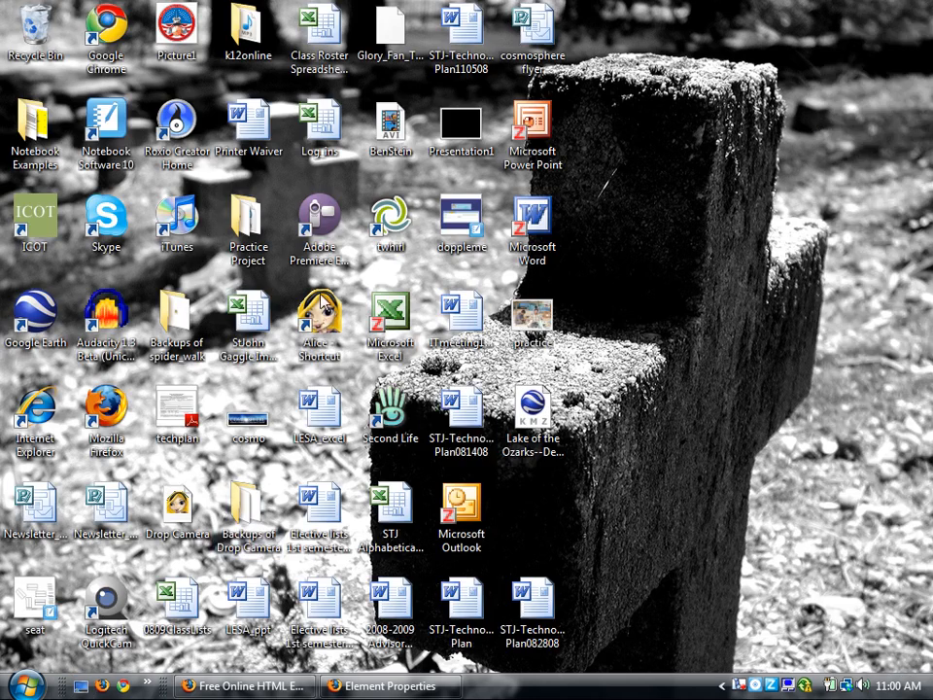
double_click(35, 321)
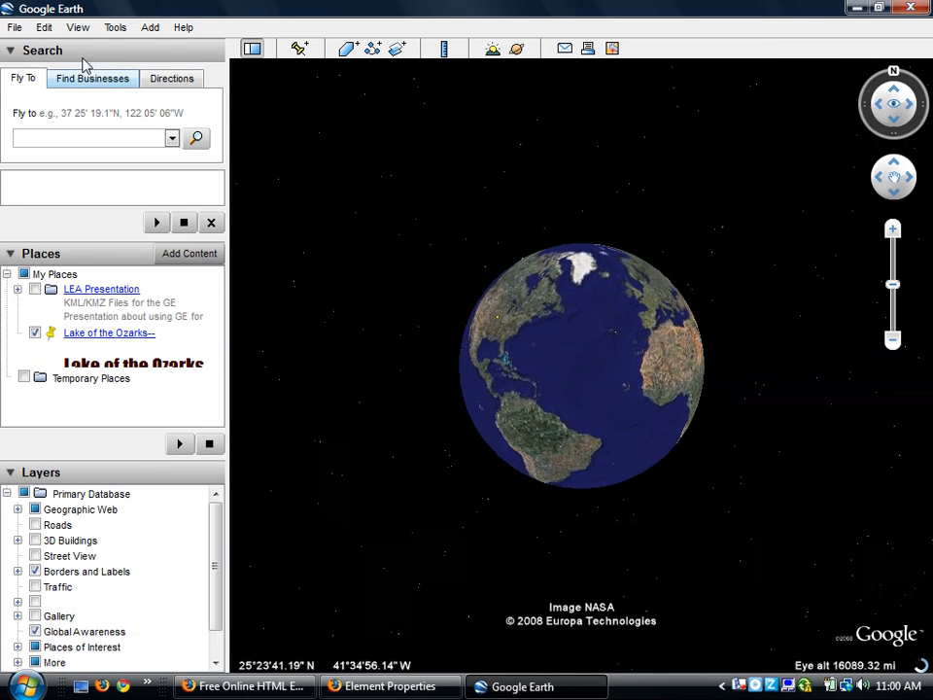
- Open the Desktop 'Lake of the Ozarks--Deciduous Forest' KMZ and show its placemark balloon
click(15, 26)
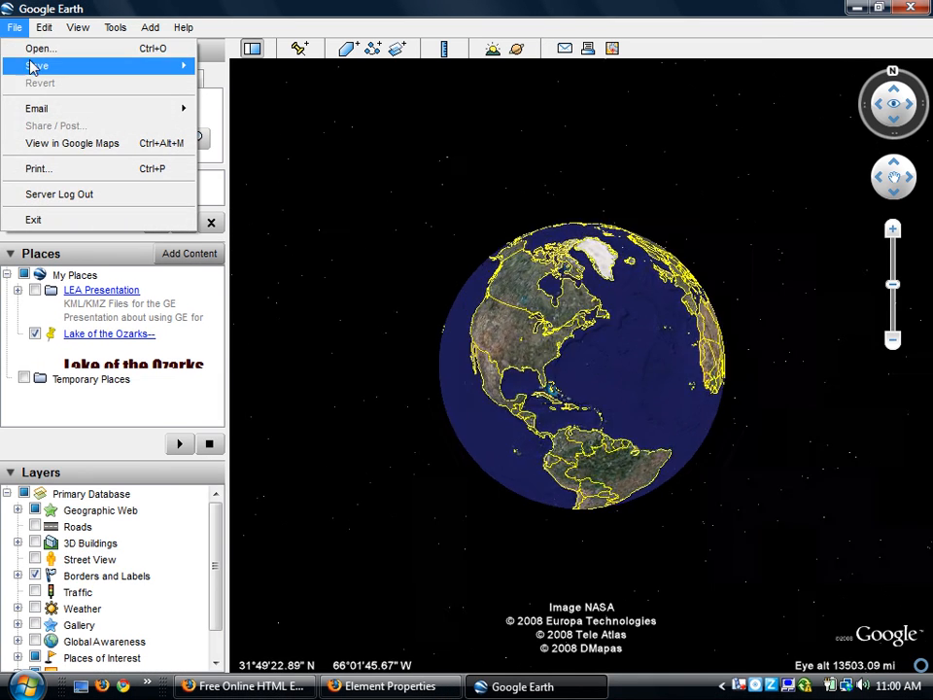
click(40, 48)
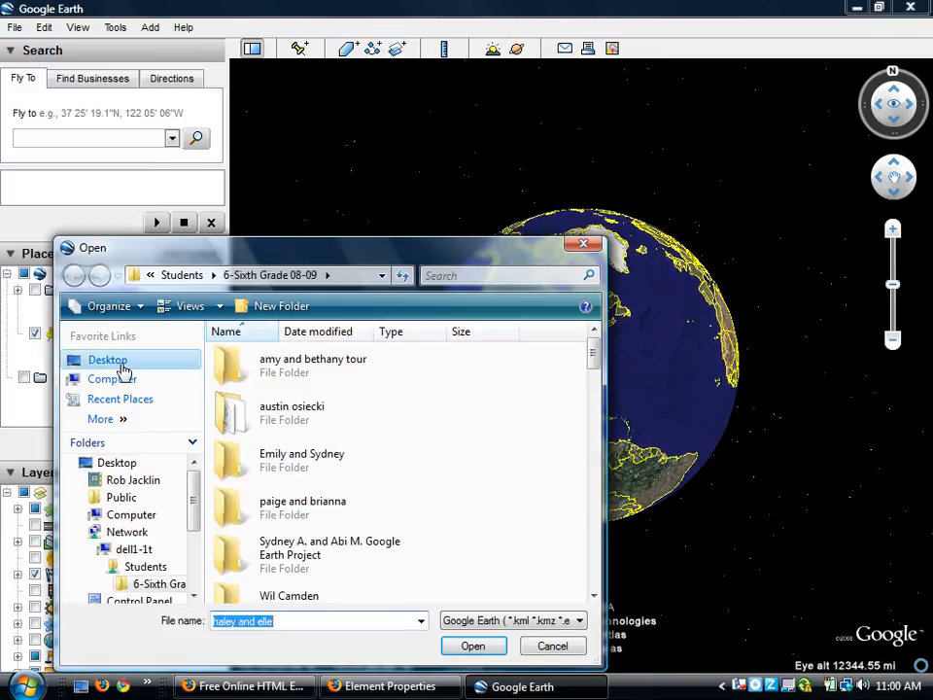
click(107, 360)
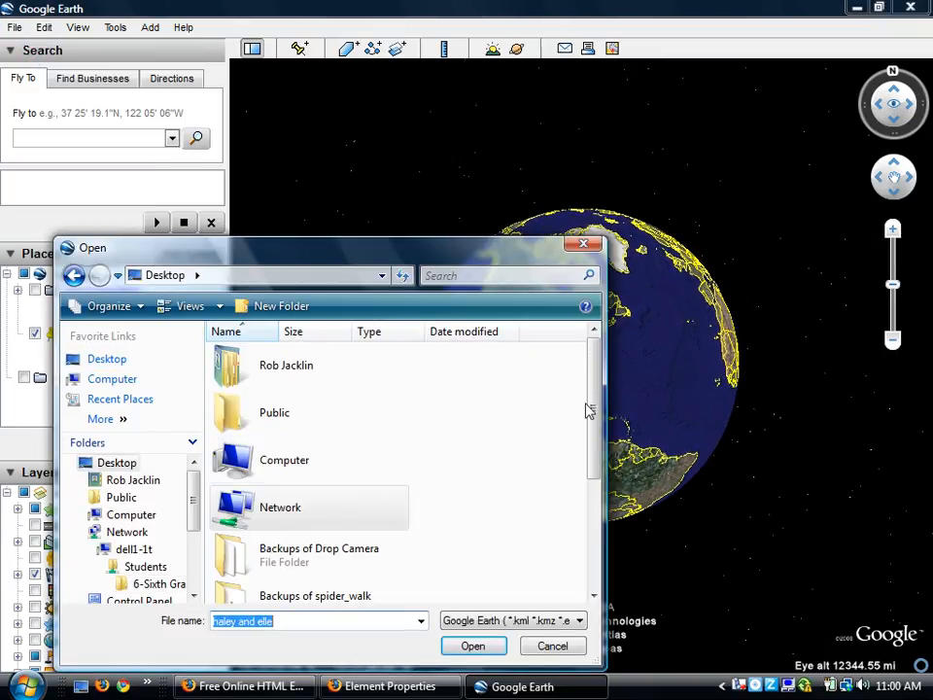
scroll(down, 3)
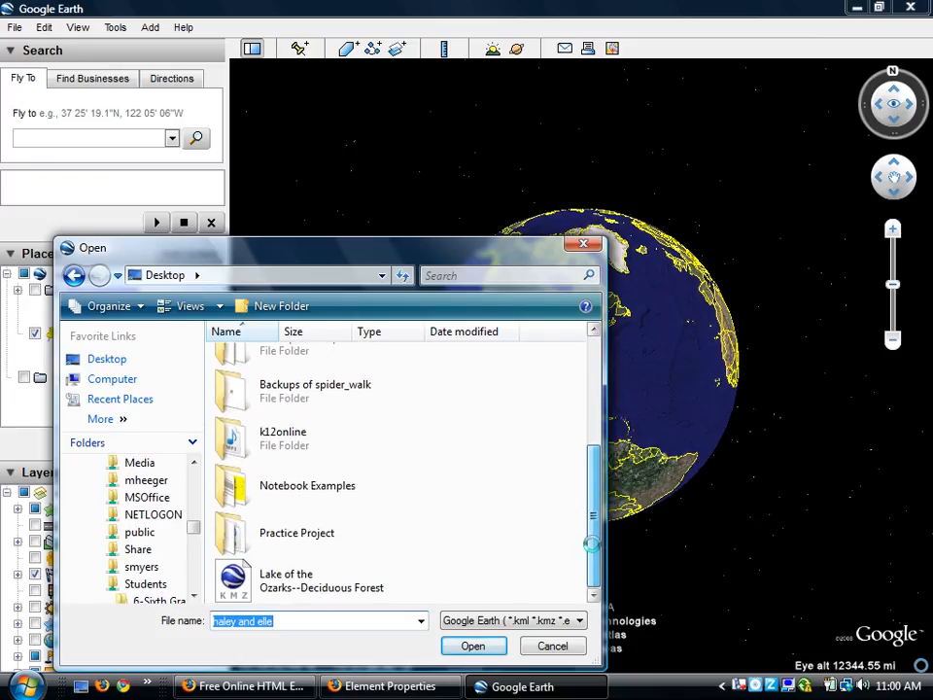
click(320, 578)
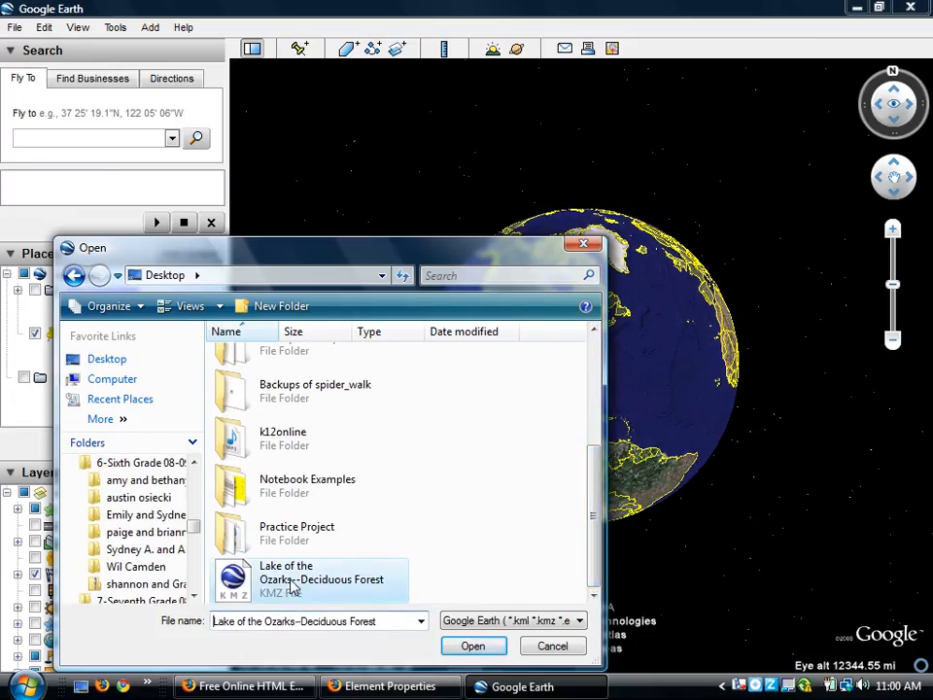
click(474, 646)
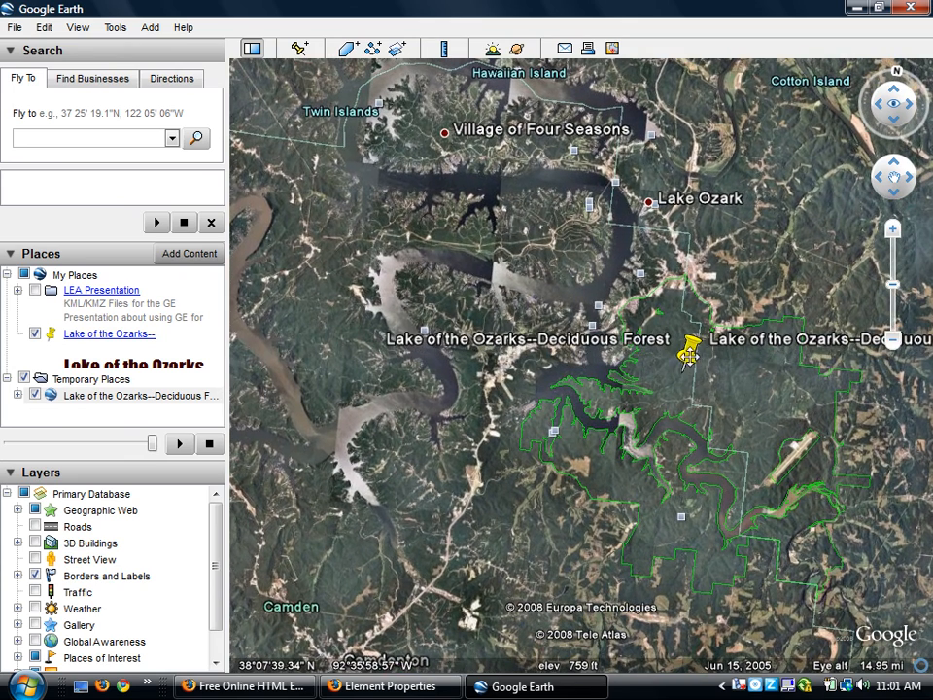
click(692, 350)
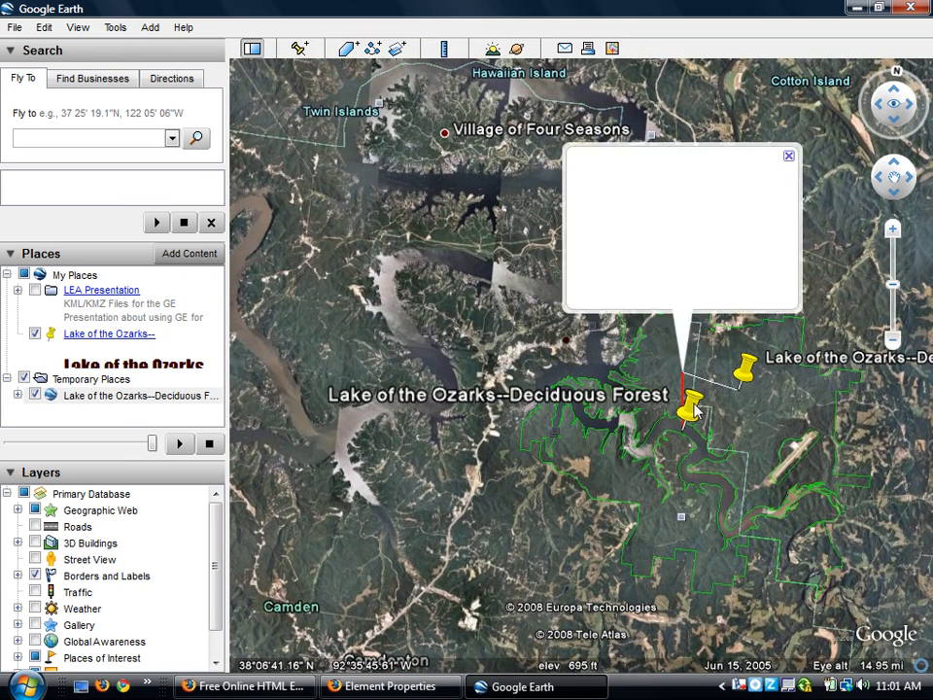